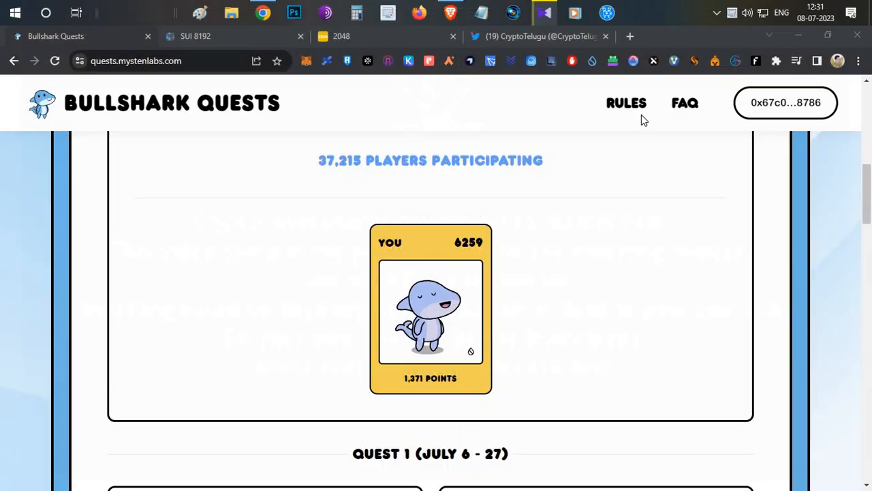
mouse_move(520, 239)
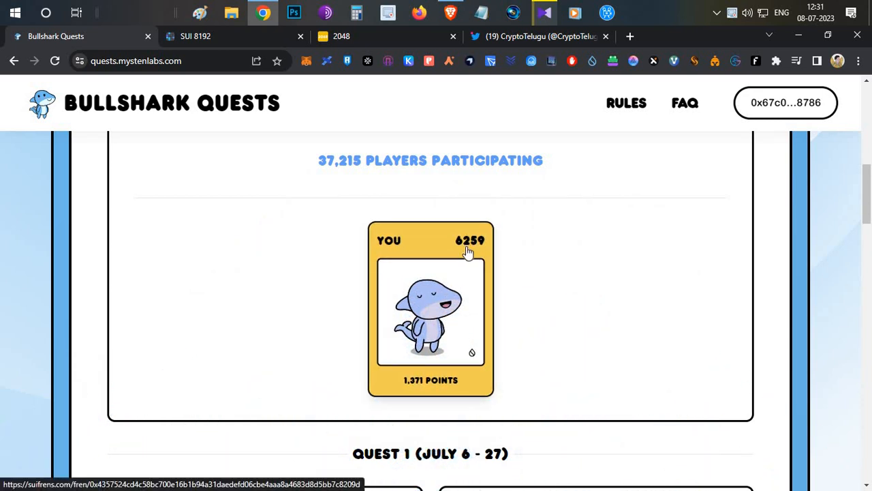
mouse_move(539, 264)
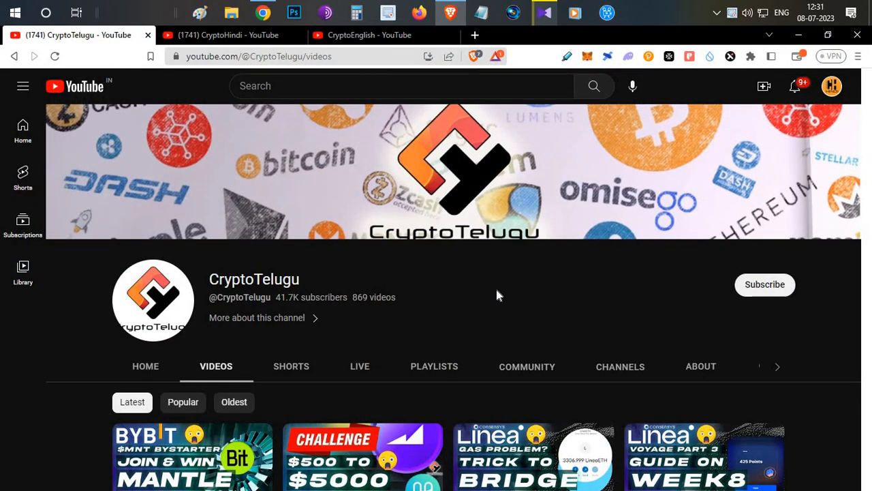
mouse_move(496, 289)
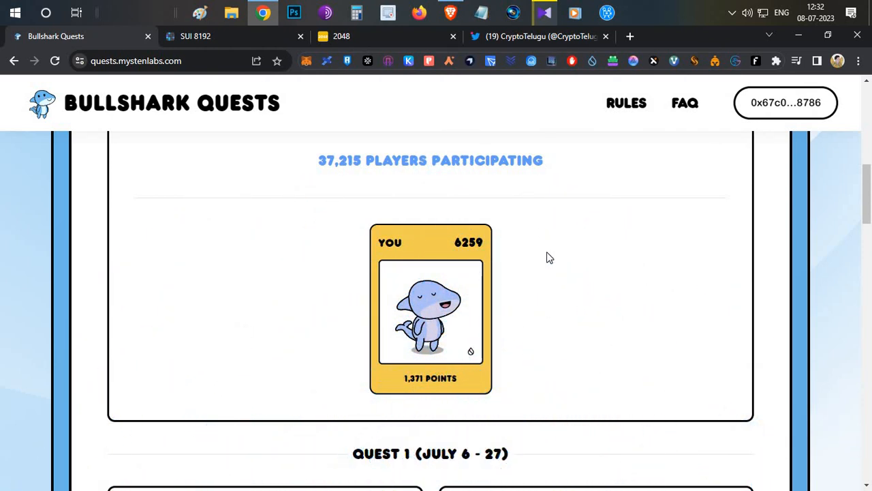
mouse_move(251, 233)
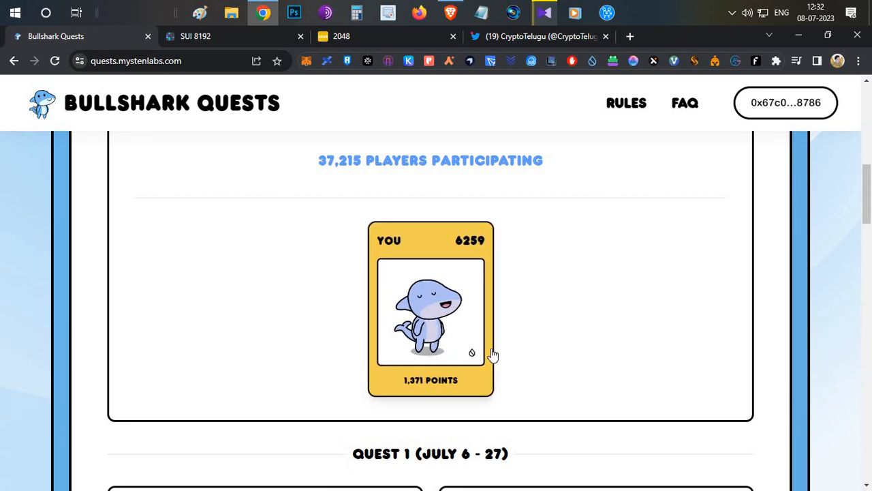
mouse_move(595, 287)
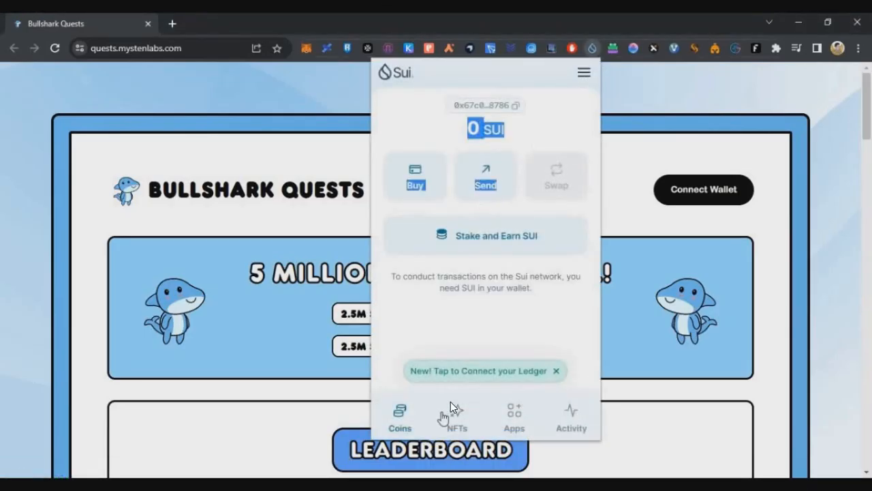
View the wallet's NFT collection and the Bullshark SuiFren NFT details with object ID
left_click(457, 416)
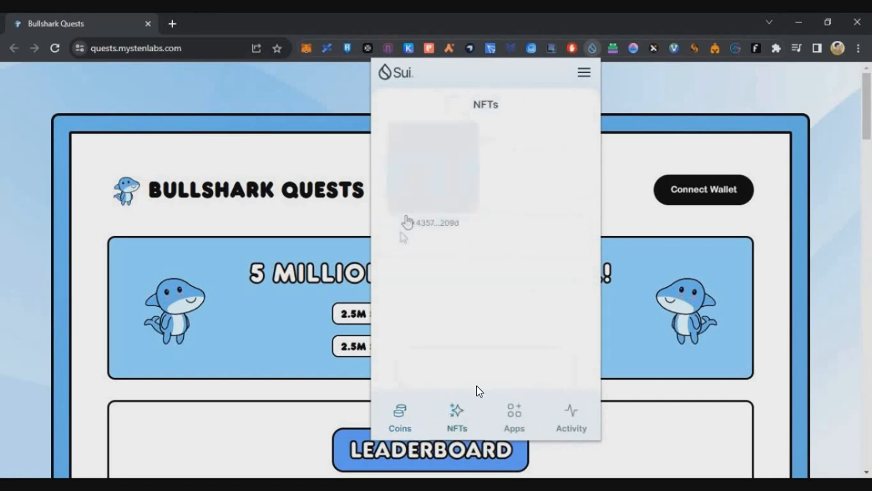
left_click(433, 166)
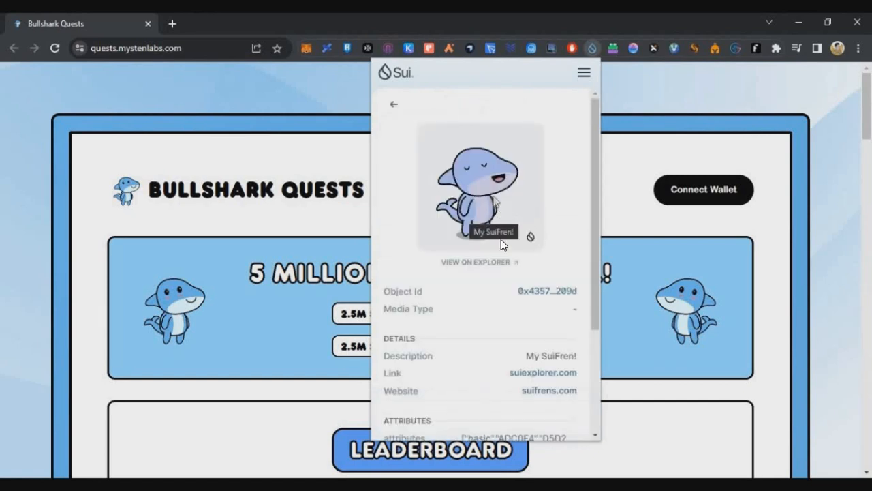
mouse_move(498, 278)
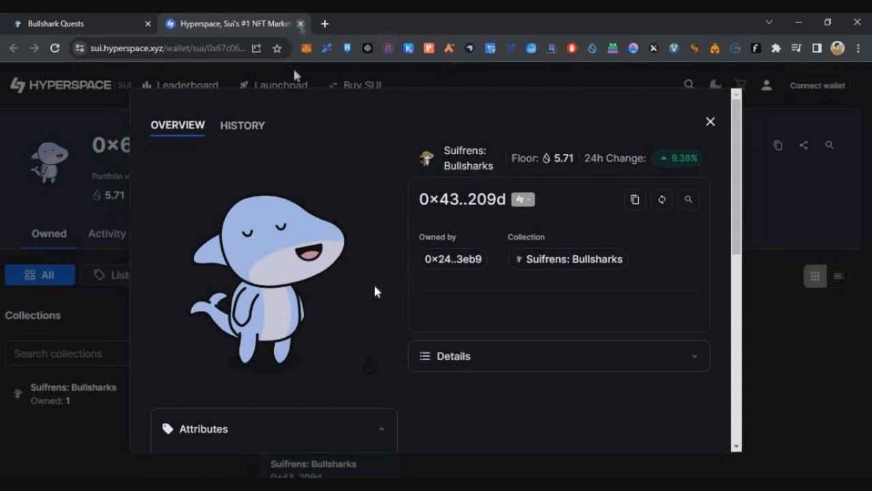
mouse_move(384, 266)
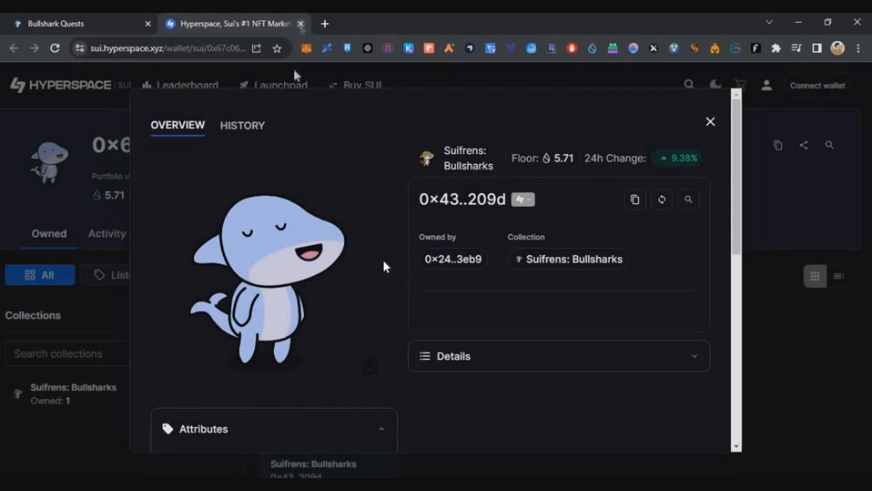
mouse_move(383, 265)
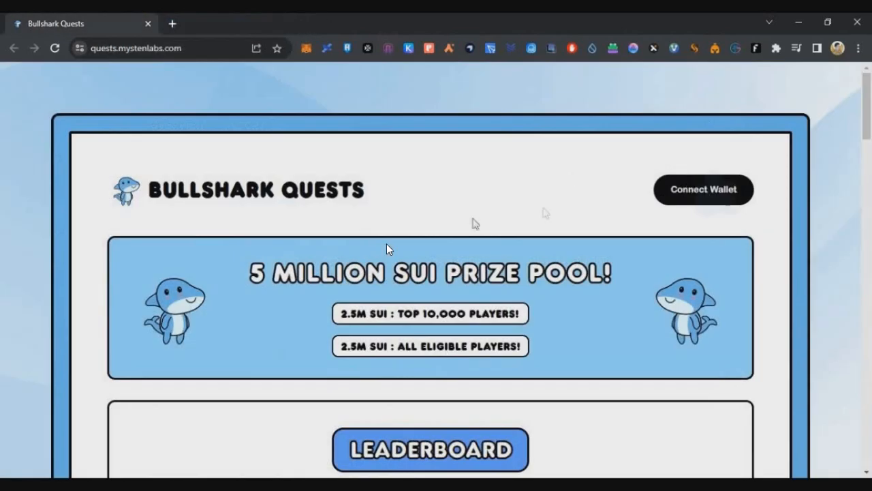
Show the Top Player Pool reward tweet and highlight 'top 10k' in its text
left_click(703, 189)
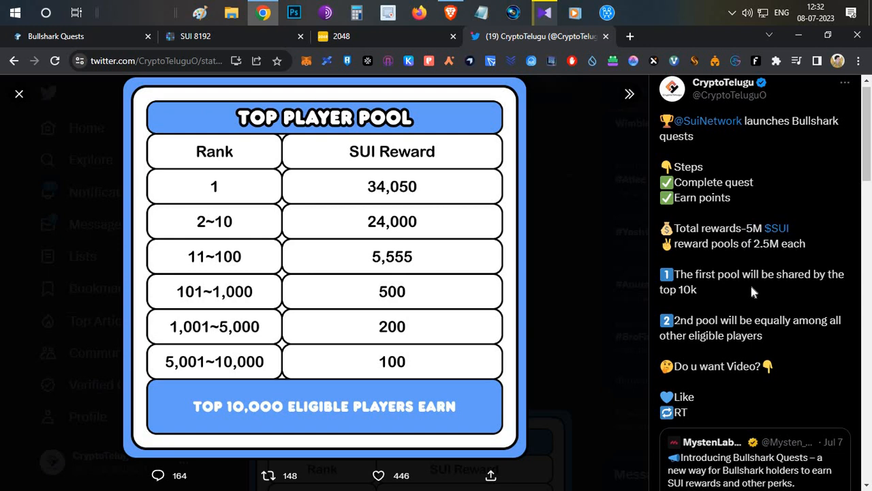
mouse_move(754, 292)
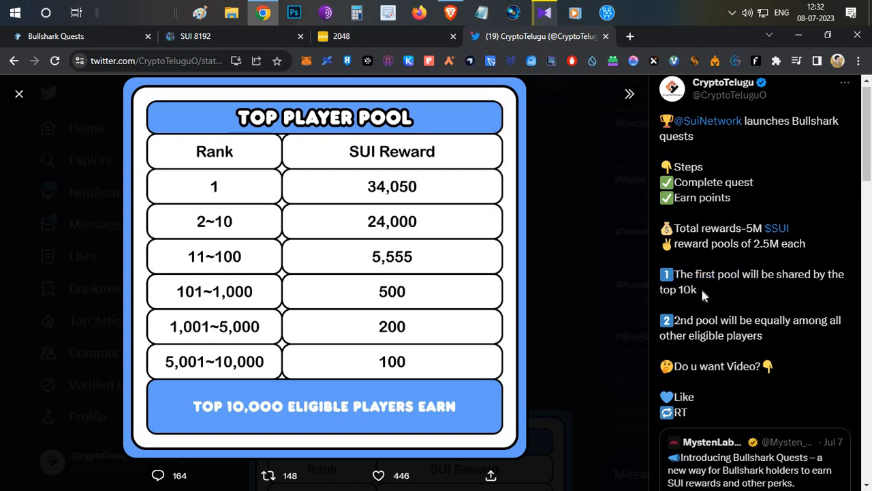
double_click(687, 289)
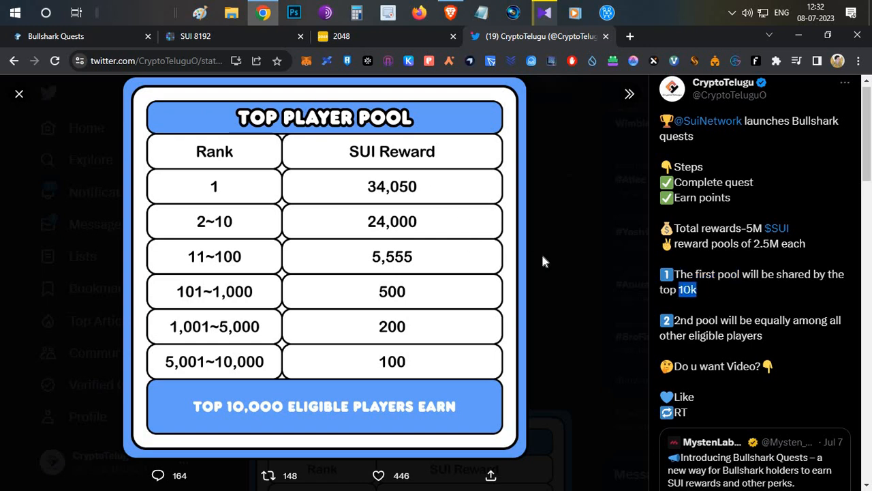
mouse_move(221, 375)
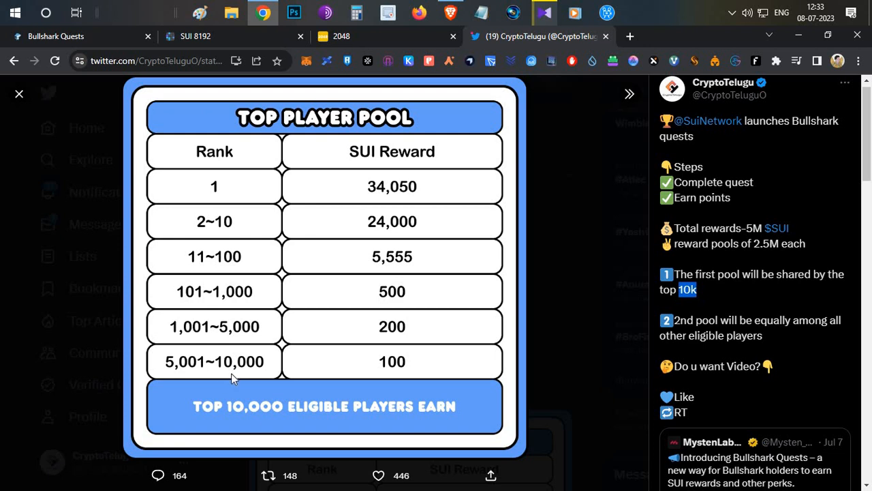
mouse_move(422, 383)
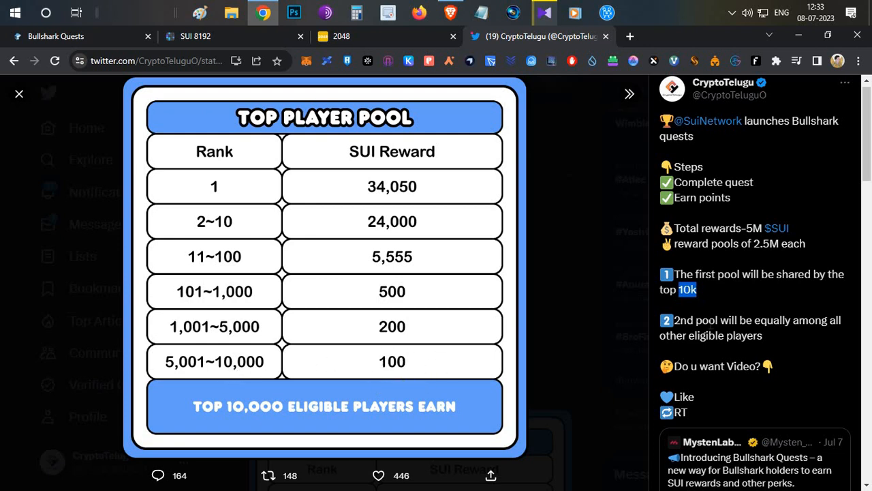
mouse_move(671, 324)
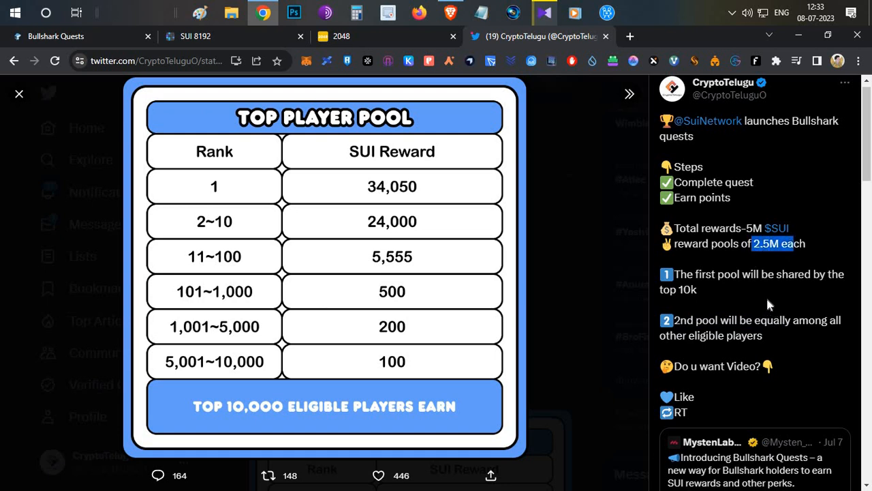
mouse_move(297, 120)
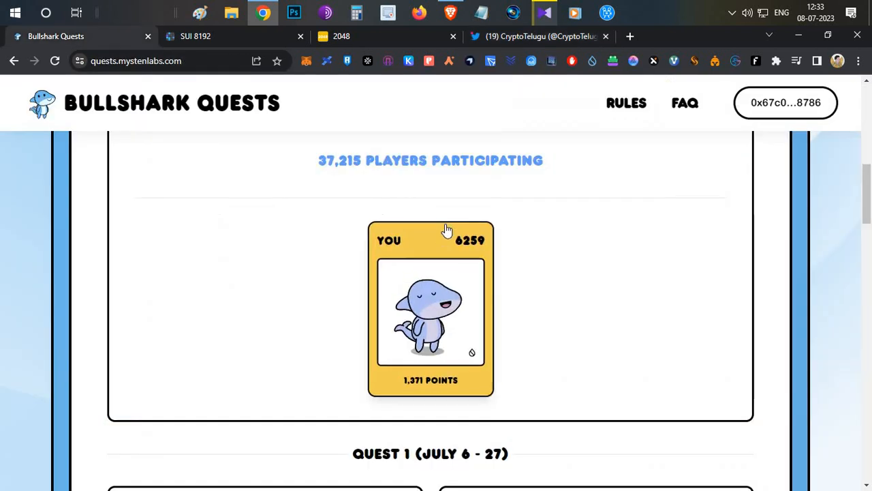
Highlight the play-all-games eligibility sentence among the Quest 1 game cards
scroll("down", 3)
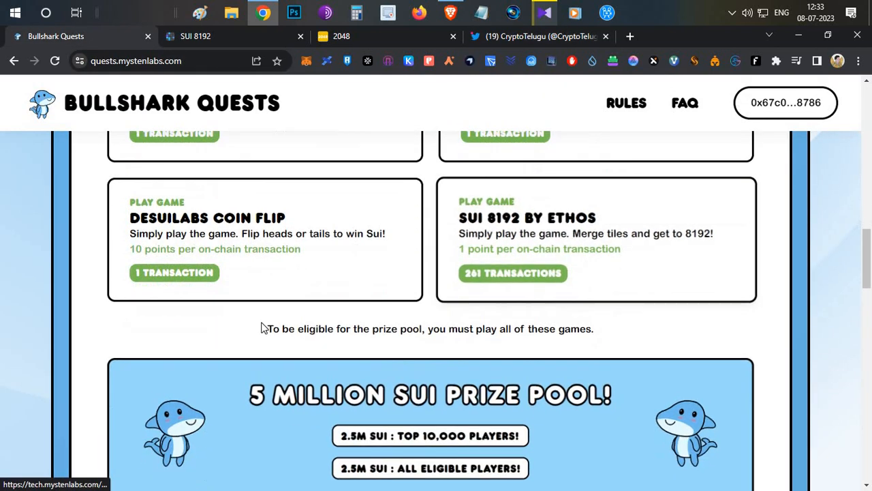
left_click_drag(267, 329, 462, 328)
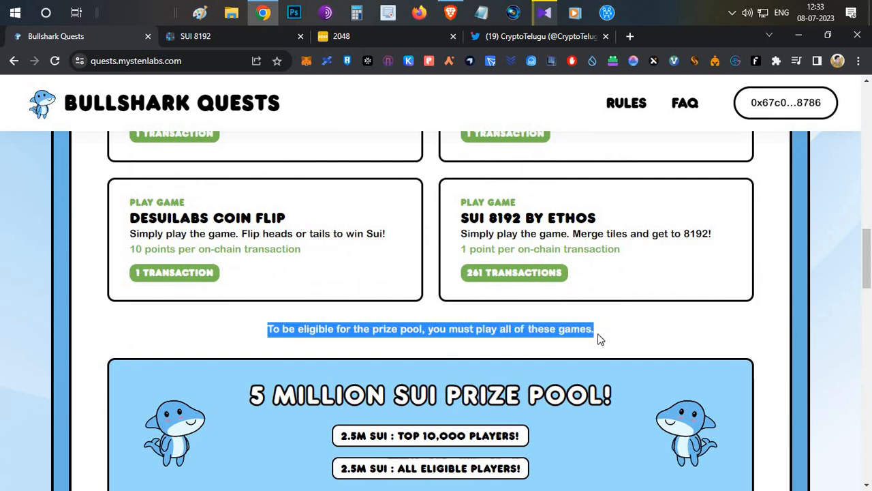
scroll("up", 3)
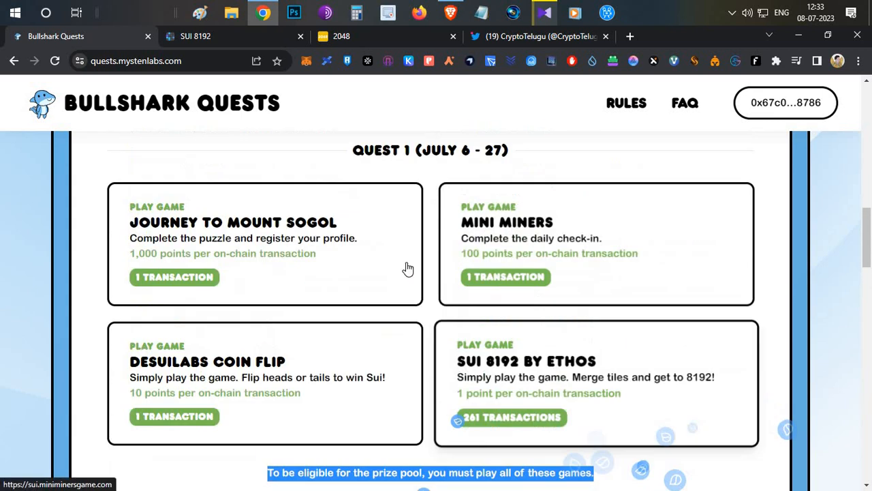
scroll("down", 3)
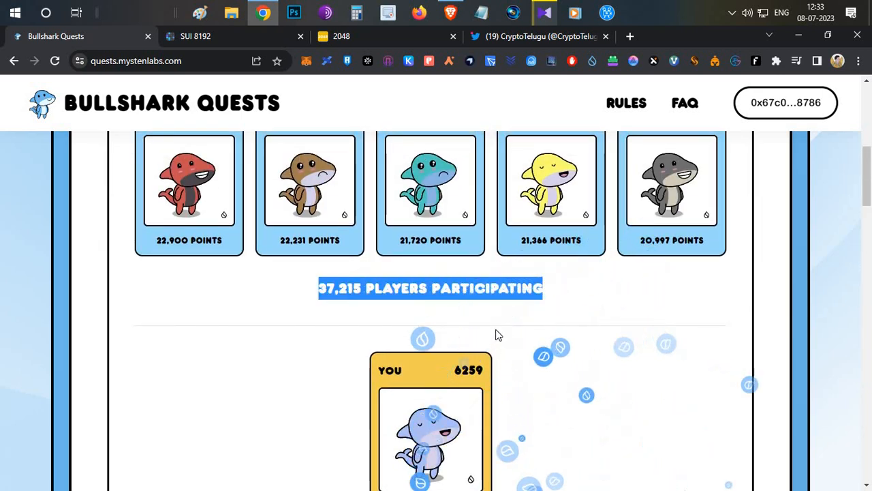
scroll("down", 3)
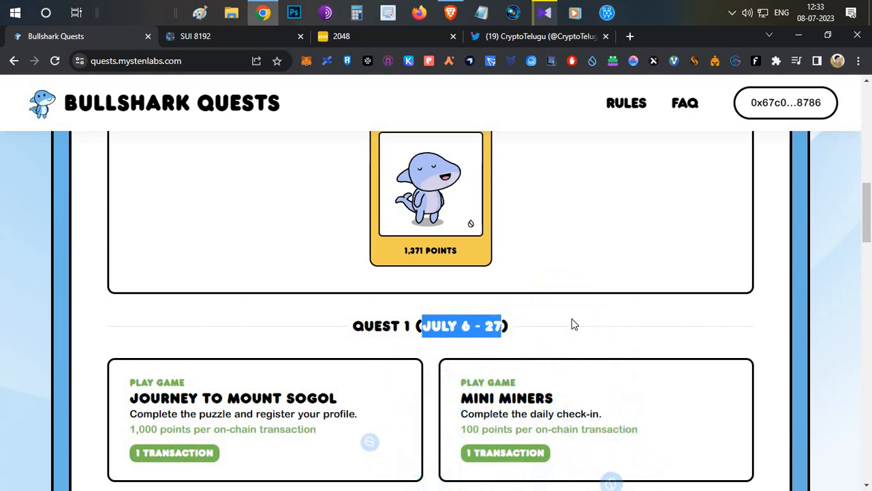
mouse_move(543, 258)
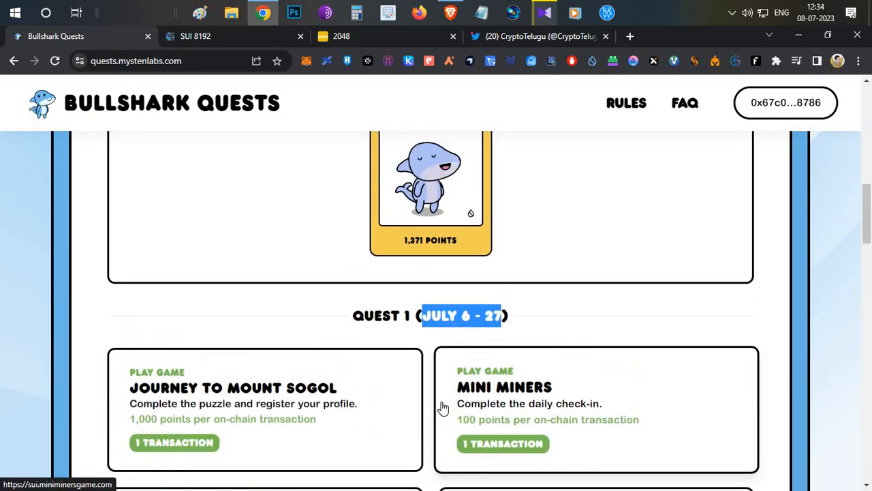
Revisit the Top Player Pool reward tiers, then return to the Bullshark Quests page
scroll("down", 3)
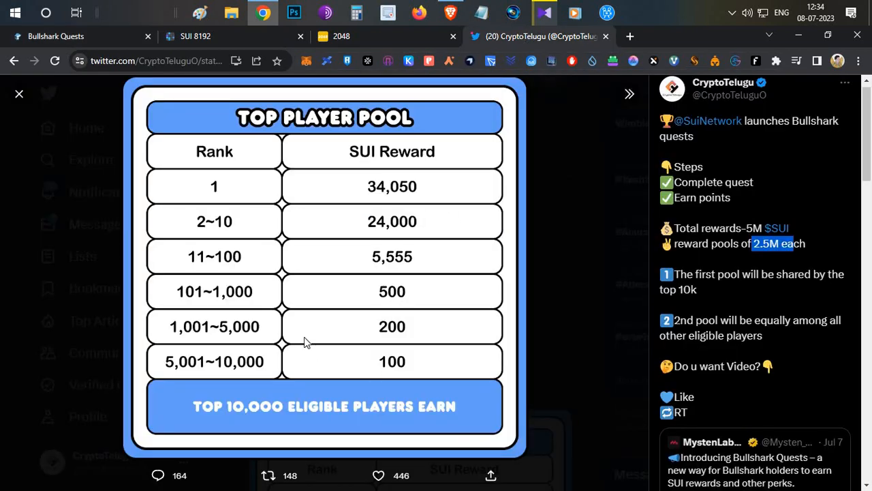
mouse_move(417, 368)
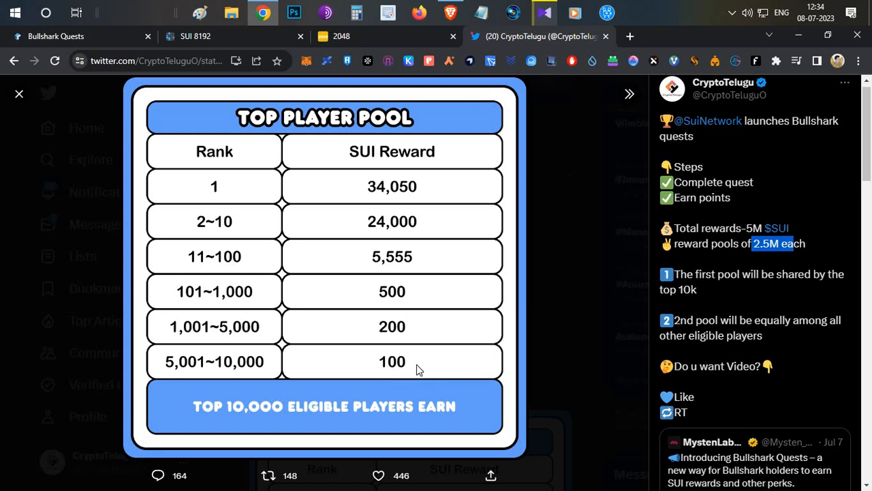
mouse_move(438, 365)
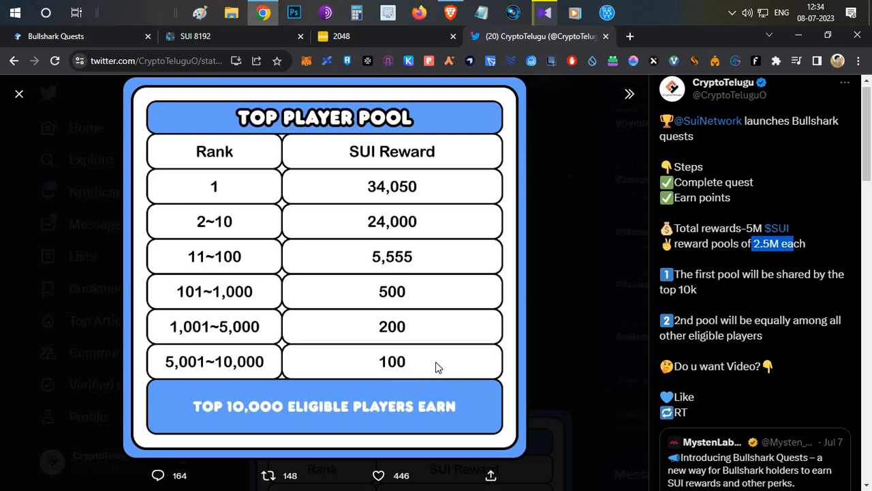
mouse_move(498, 307)
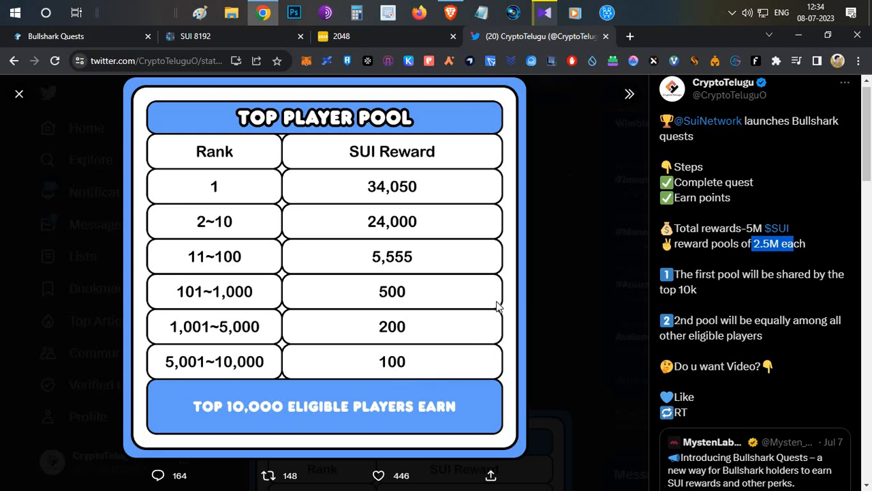
left_click(75, 35)
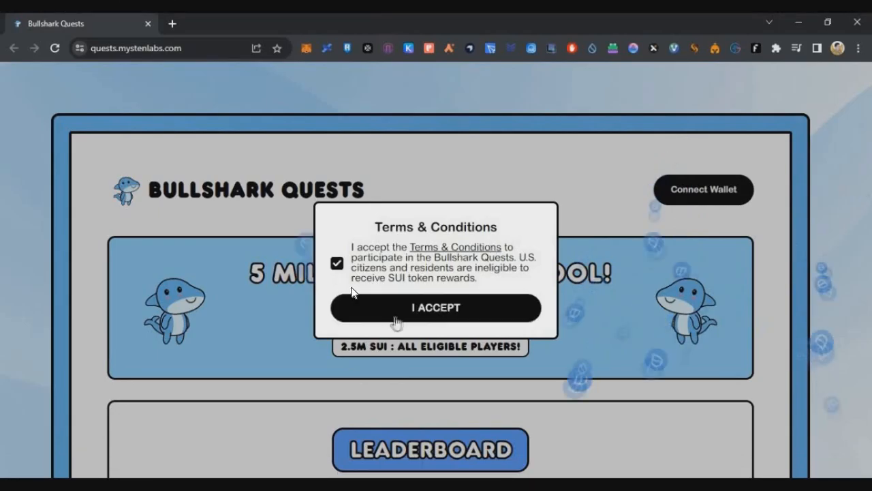
Accept the quest terms and check the connected Sui Wallet balance
left_click(436, 309)
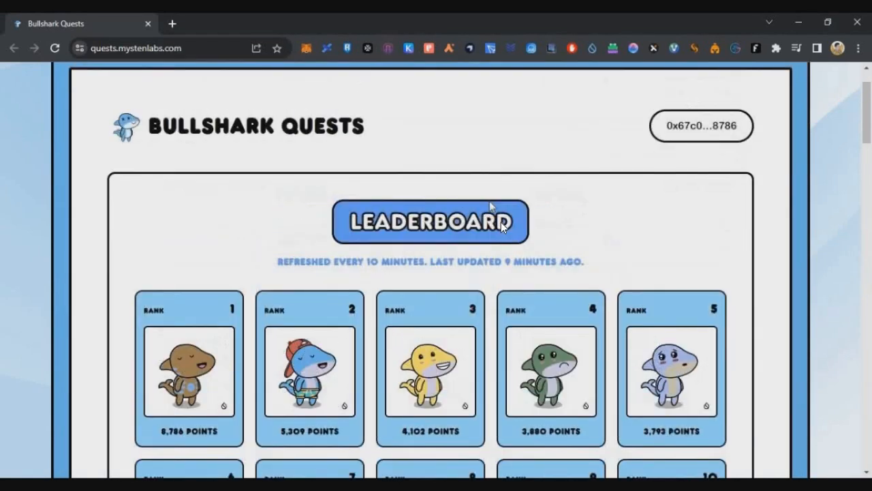
left_click(592, 48)
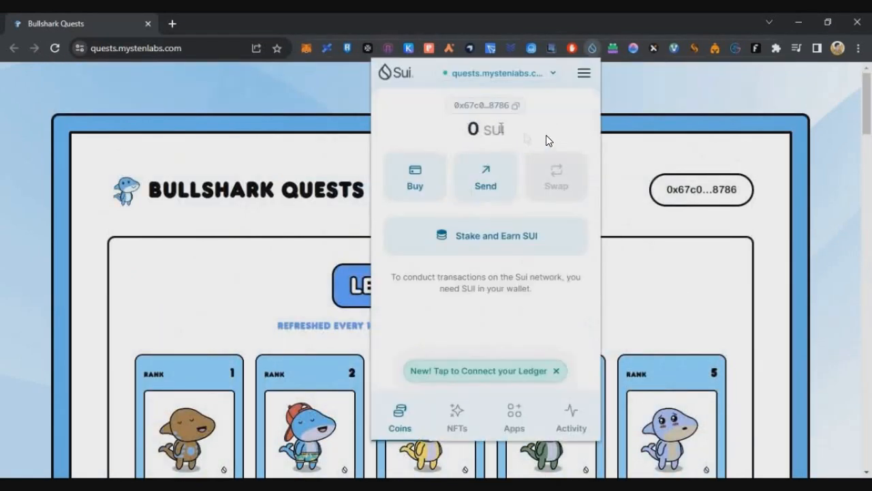
left_click(479, 105)
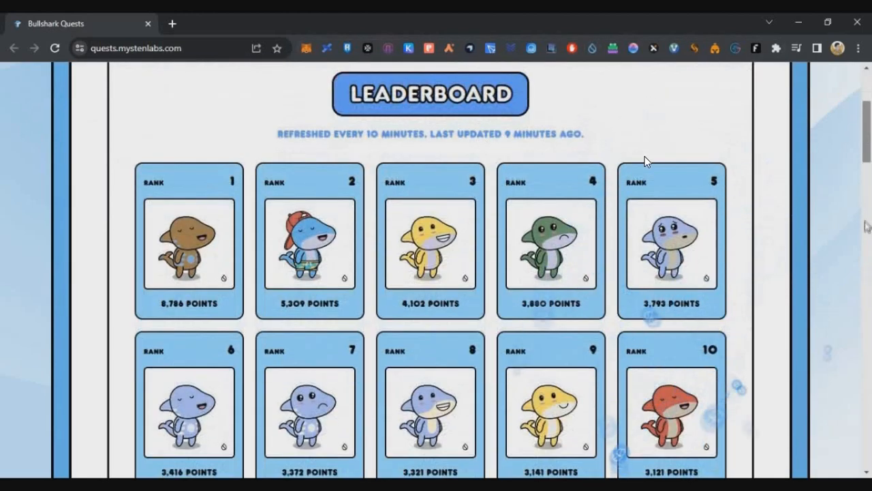
Launch the Journey to Mount Sogol game from the Quest 1 cards
scroll("down", 3)
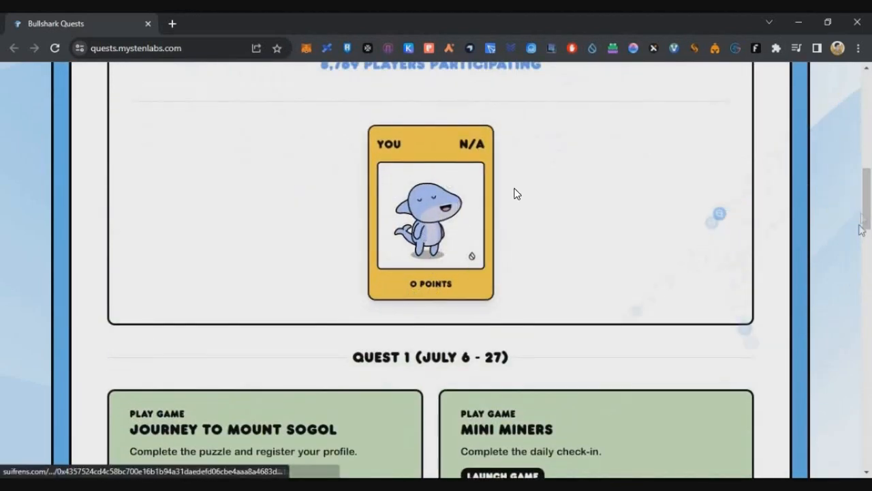
scroll("down", 3)
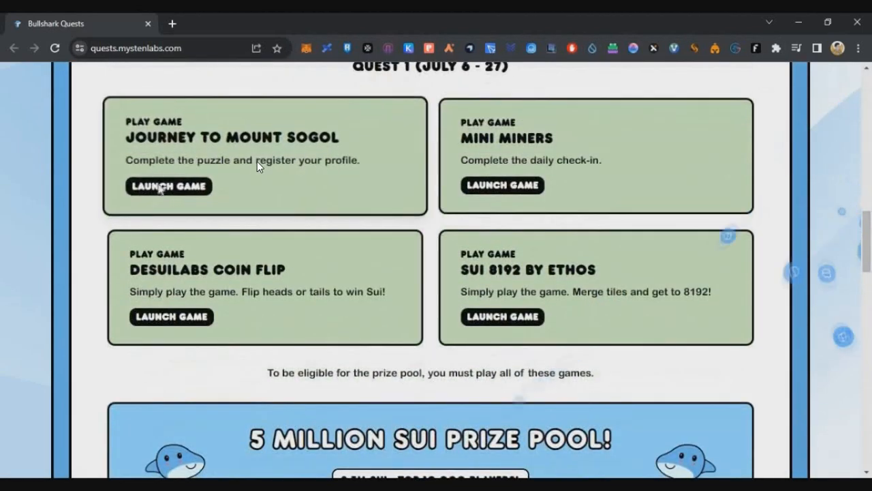
left_click(169, 186)
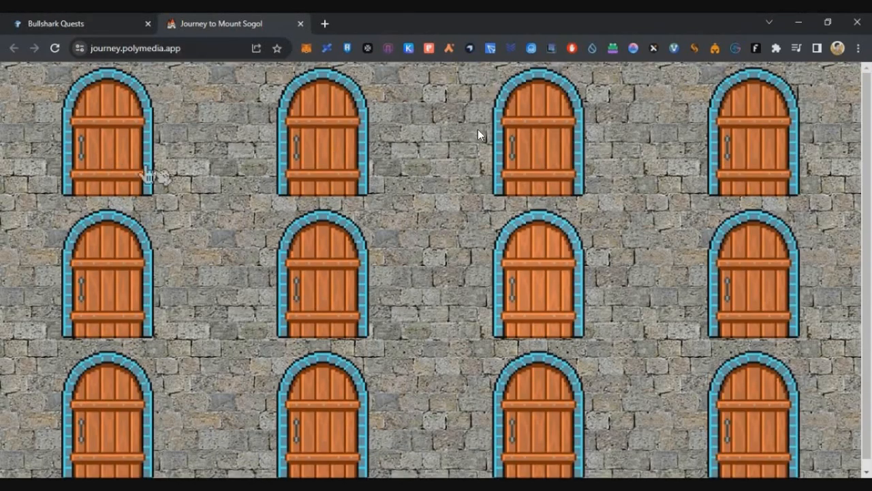
mouse_move(444, 265)
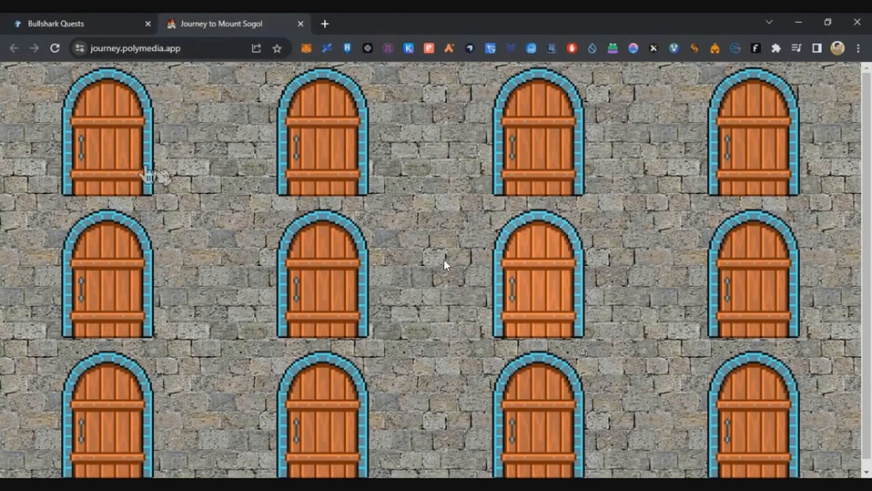
mouse_move(88, 122)
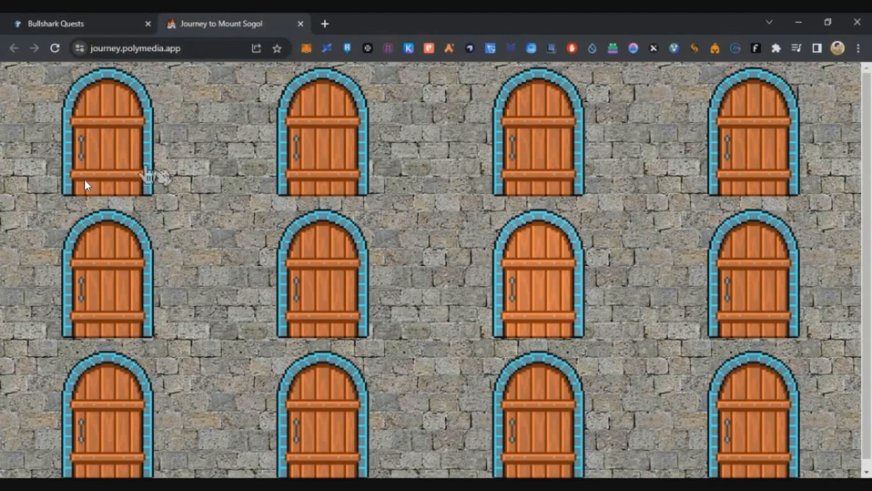
mouse_move(133, 182)
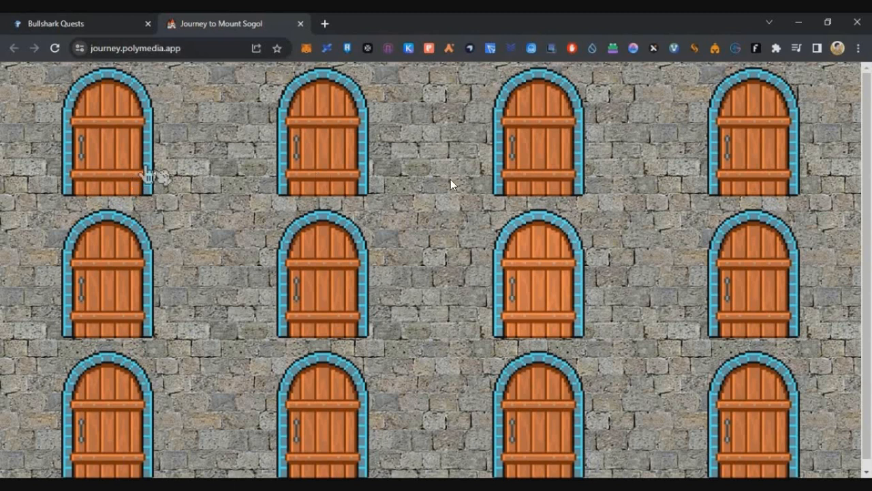
mouse_move(134, 184)
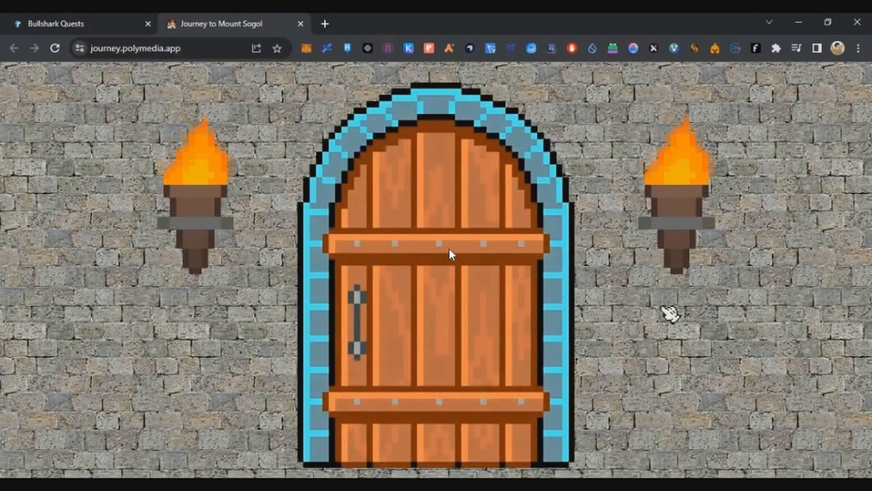
Knock on the big door, getting the 'Sorry, no visitors allowed' message
left_click(450, 280)
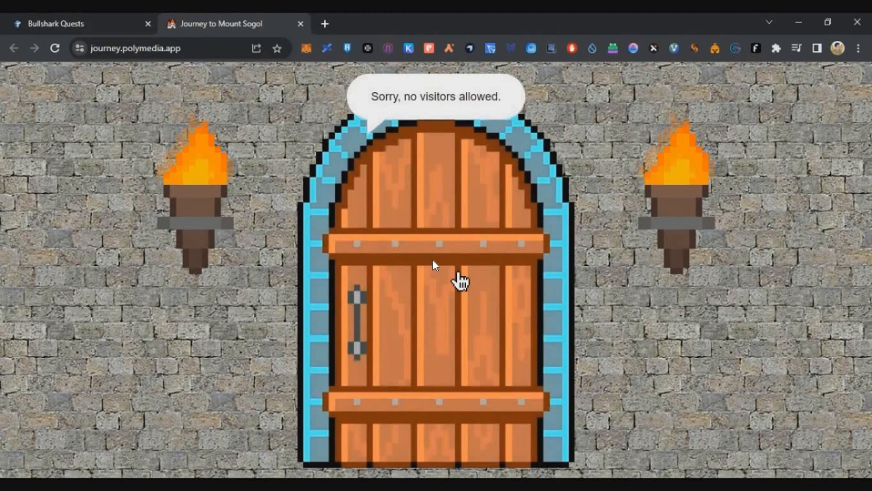
mouse_move(483, 293)
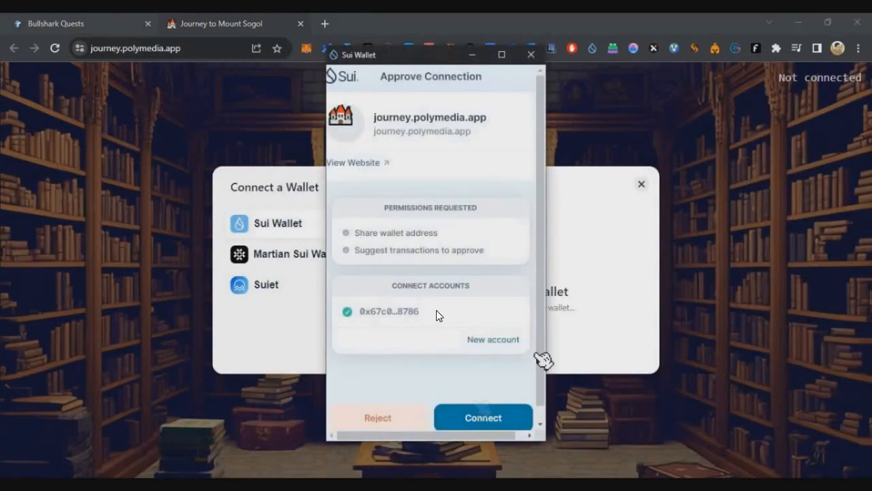
Approve the wallet connection and create a profile described 'Official CryptoTelugu', then use it
left_click(482, 417)
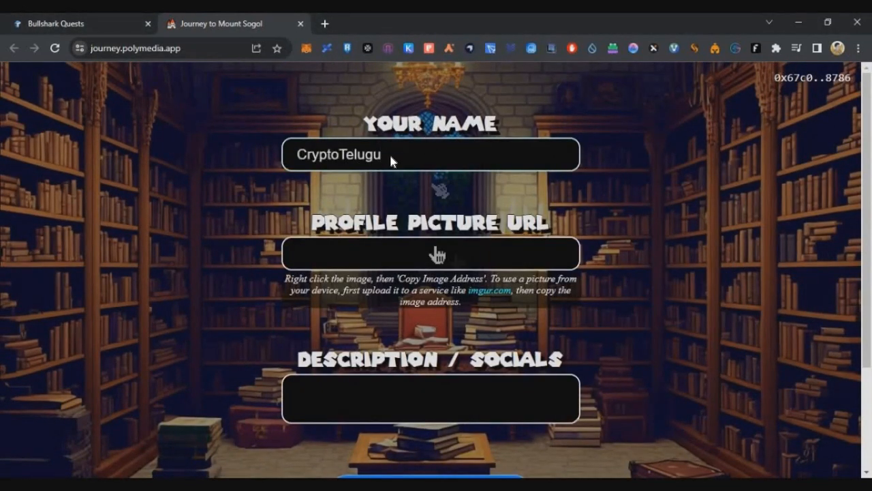
scroll("down", 3)
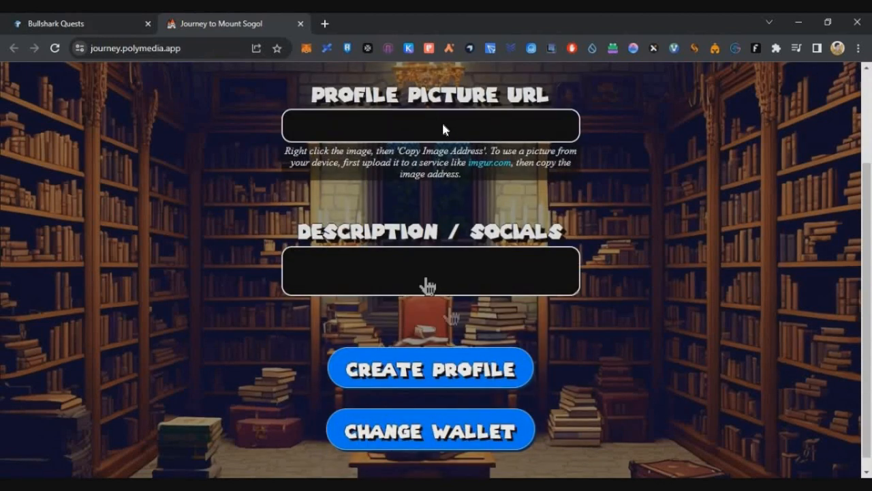
type("Official CryptoTelugu")
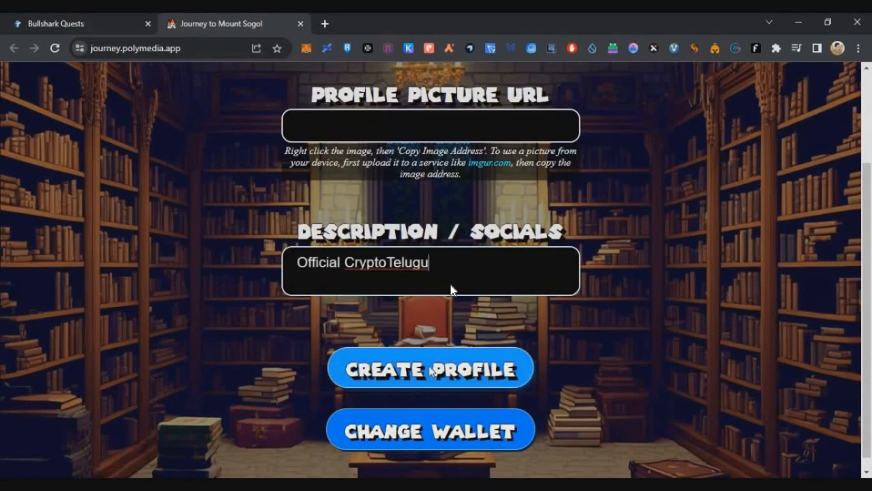
left_click(431, 368)
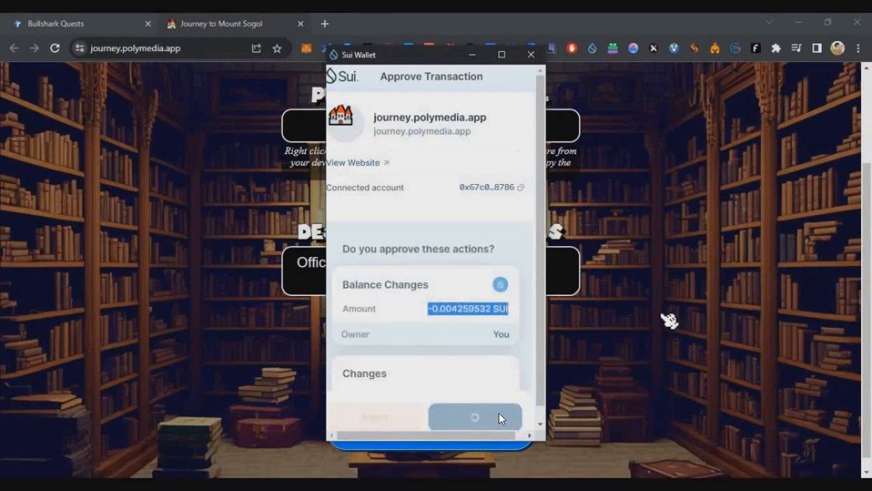
left_click(474, 417)
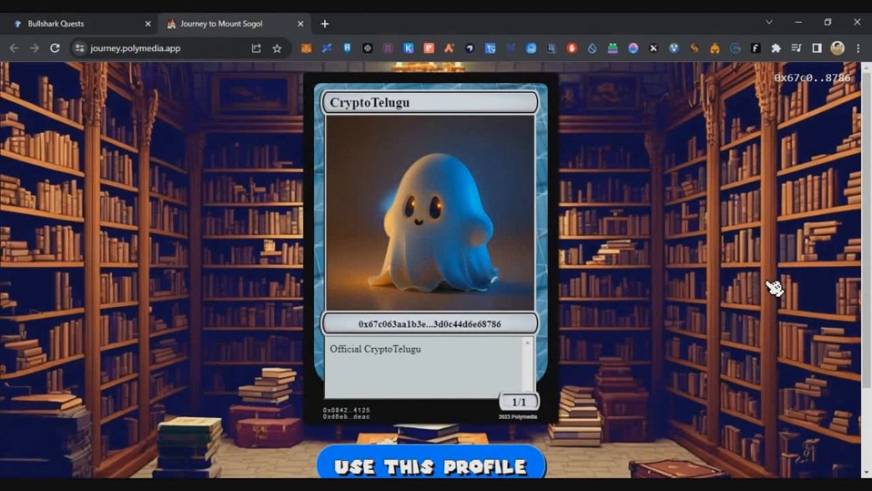
mouse_move(377, 197)
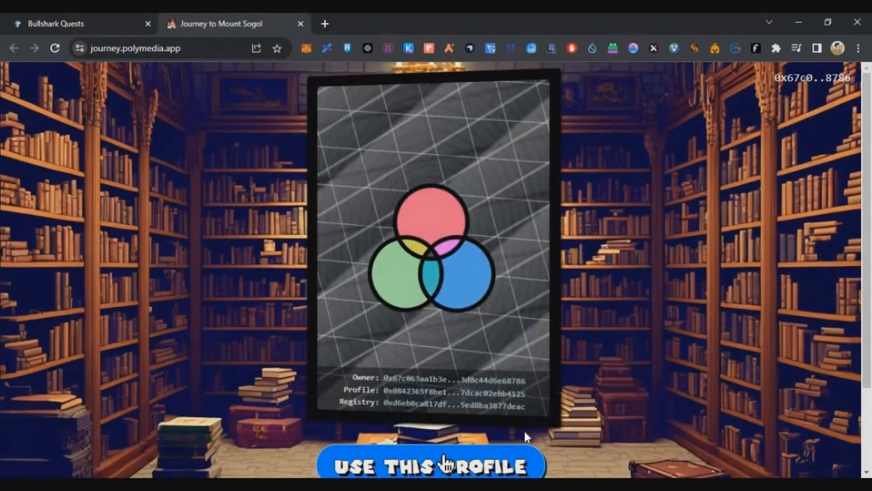
left_click(431, 465)
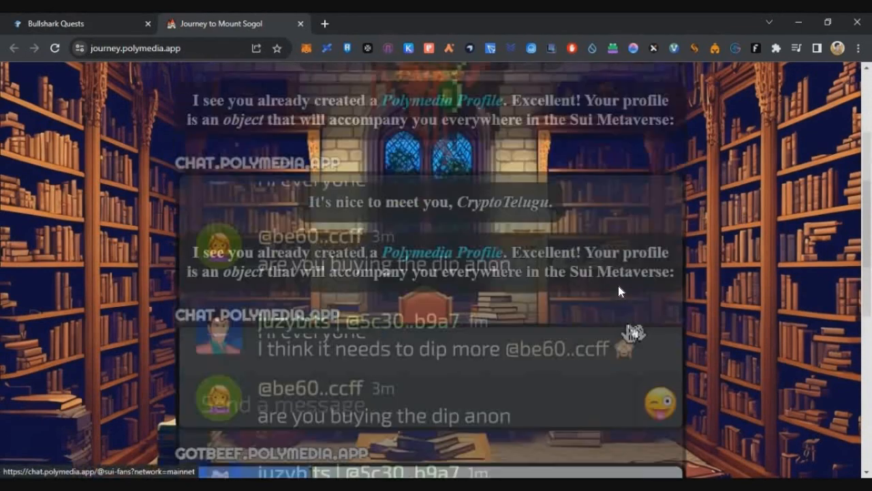
Scroll to the Quest 1 cards showing Mount Sogol with 1 transaction and 1,000 points
scroll("down", 3)
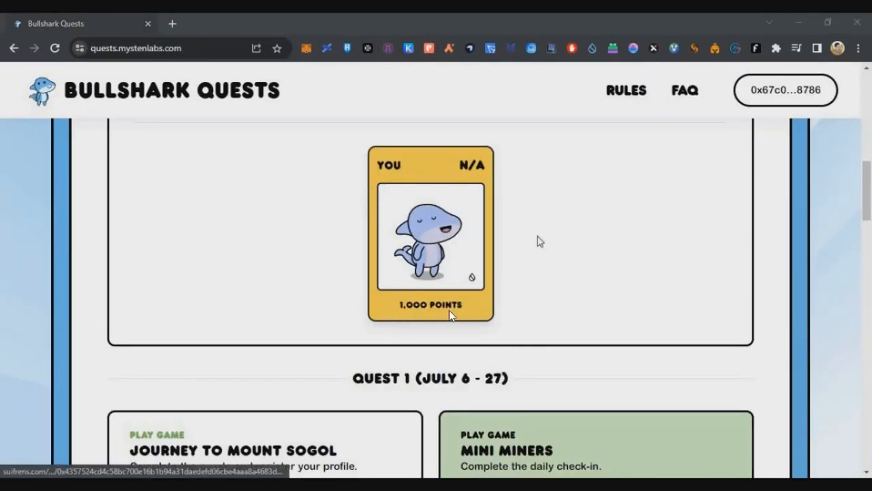
mouse_move(518, 232)
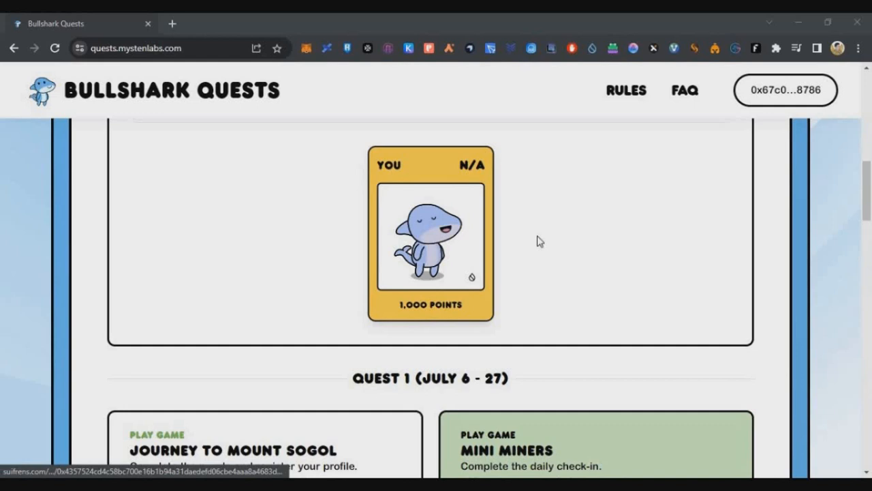
scroll("down", 3)
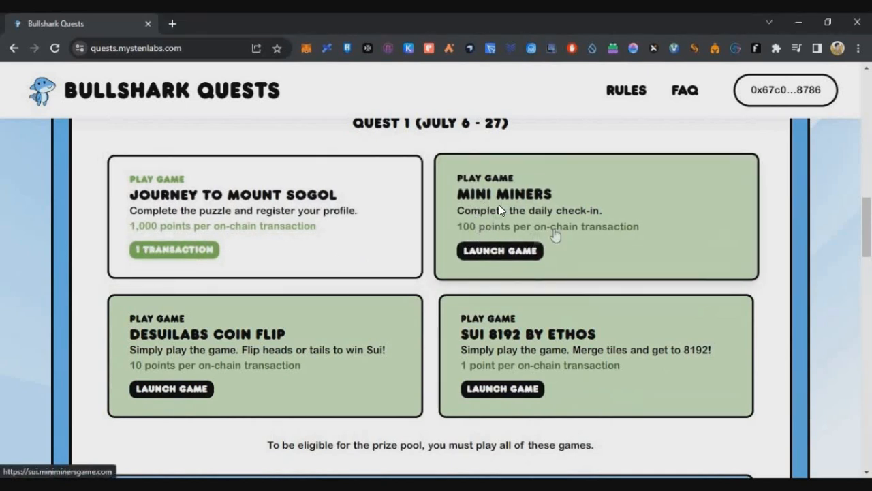
mouse_move(499, 275)
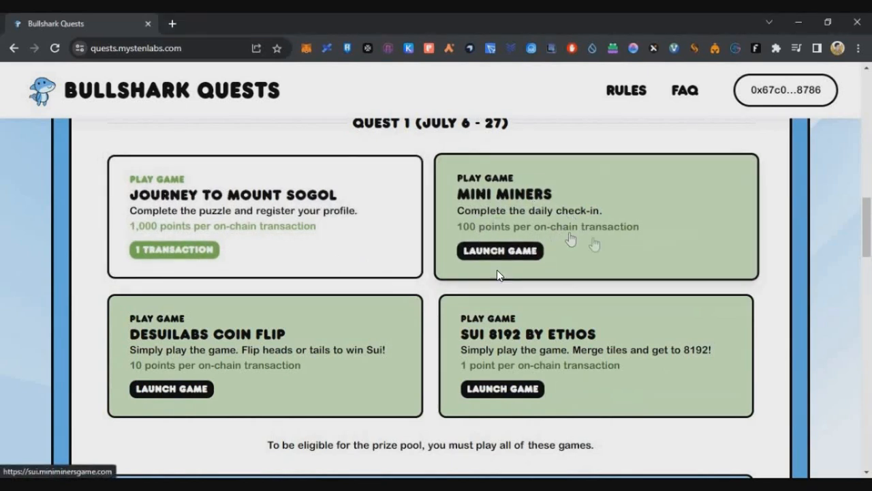
Launch Mini Miners and submit a CryptoTelugu sign-up with username, email and password
left_click(500, 250)
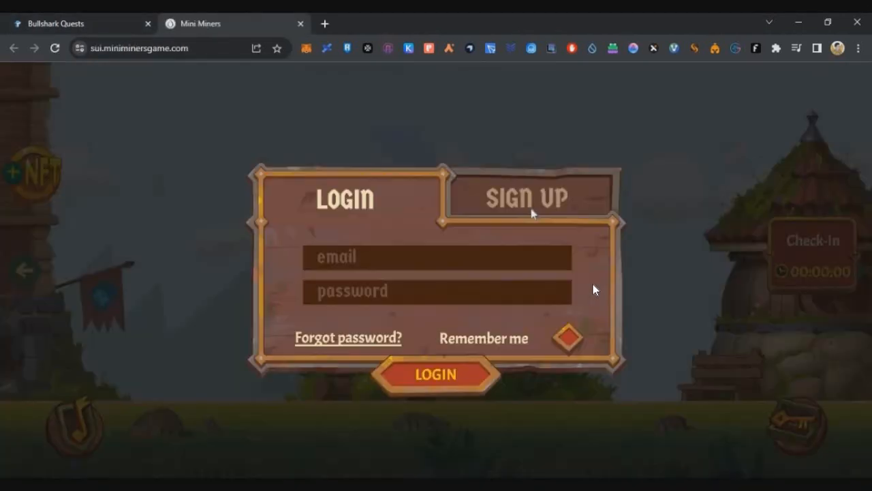
left_click(528, 198)
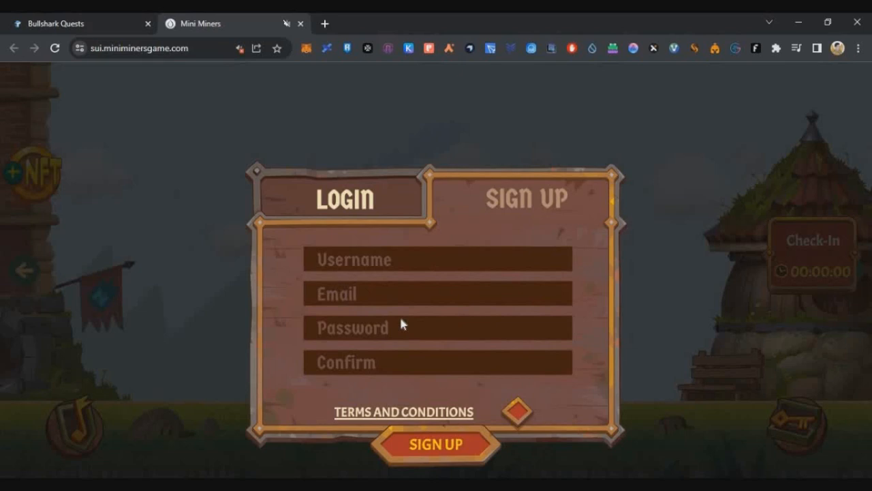
mouse_move(406, 262)
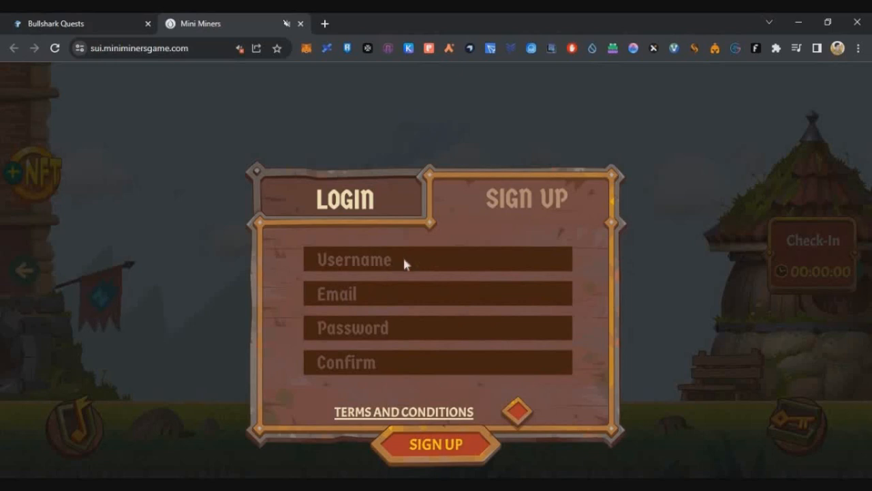
left_click(434, 445)
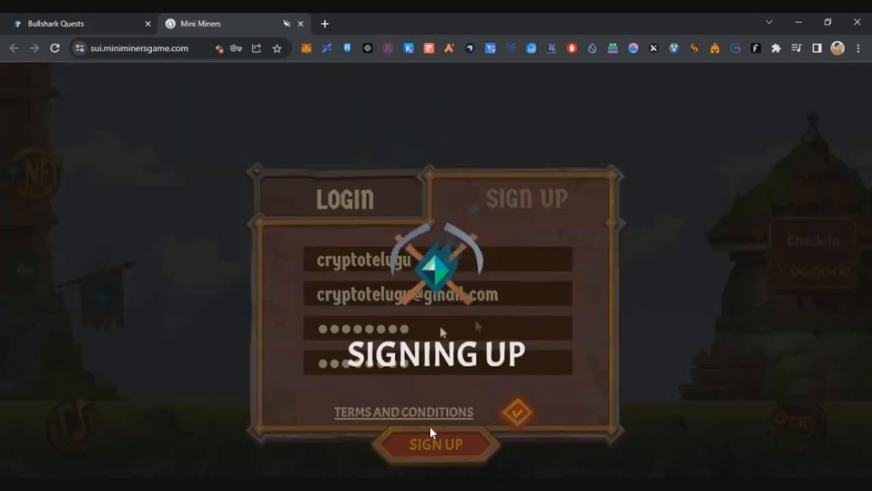
Confirm the Mini Miners e-mail address via the Gmail verification message
left_click(436, 444)
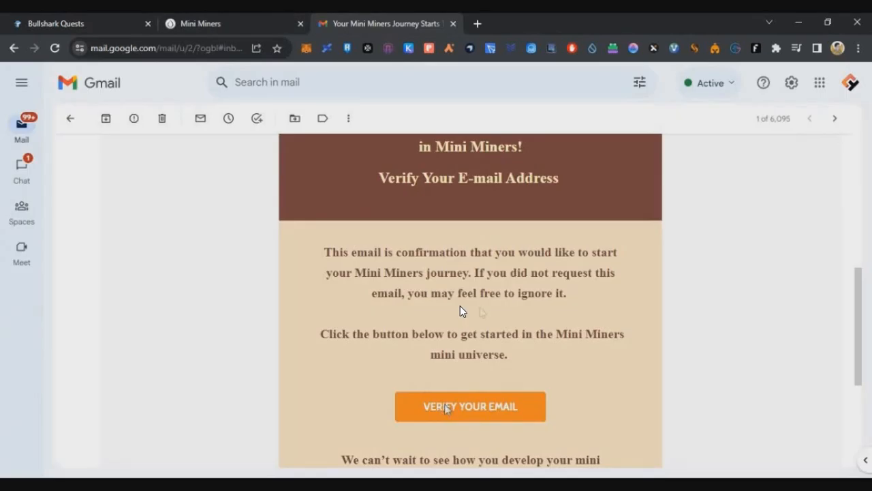
mouse_move(510, 294)
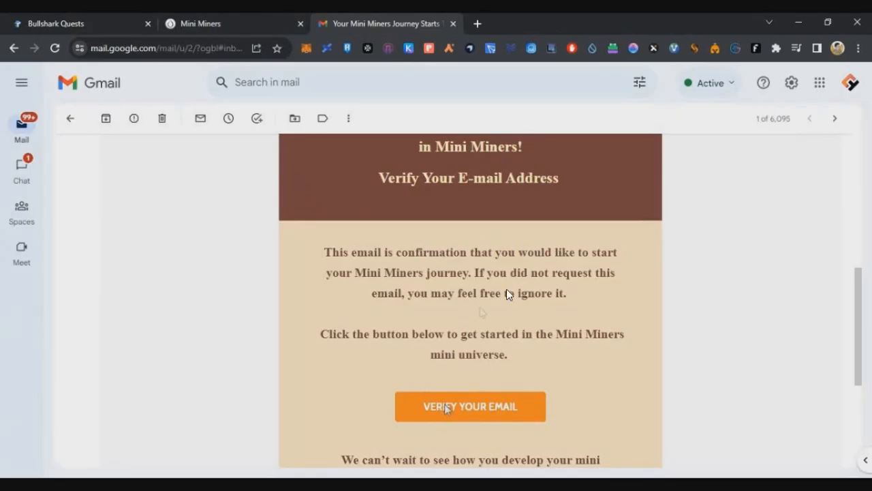
left_click(470, 406)
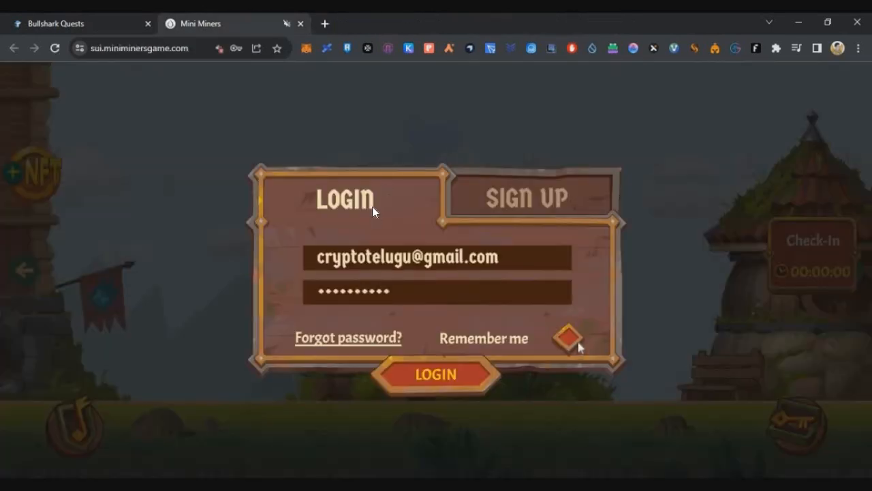
Log in to the Mini Miners account and load the village with its wizard tutorial
left_click(436, 373)
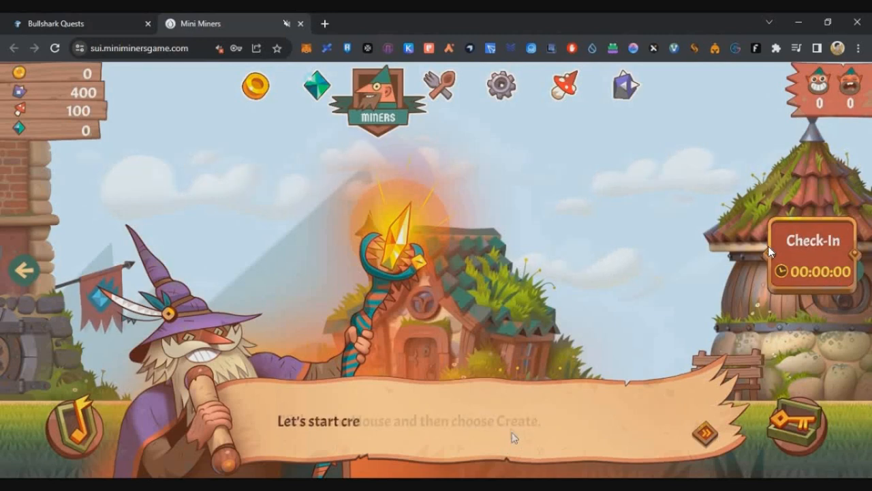
left_click(79, 23)
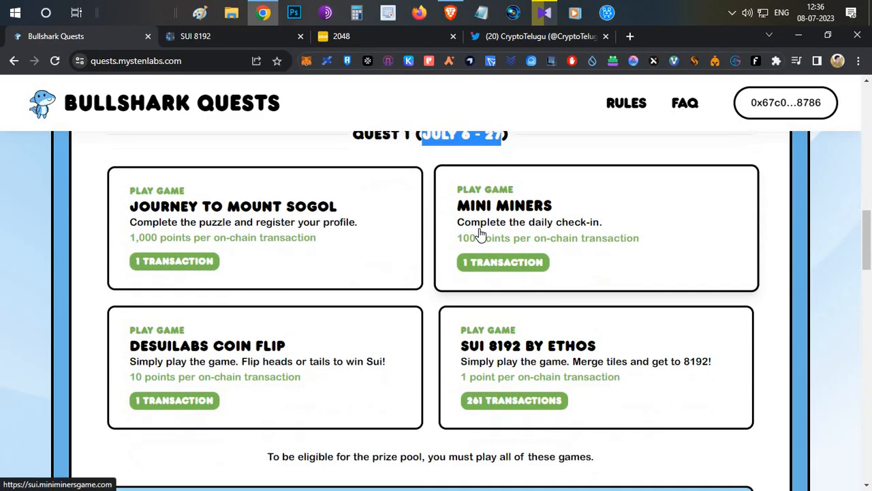
mouse_move(475, 245)
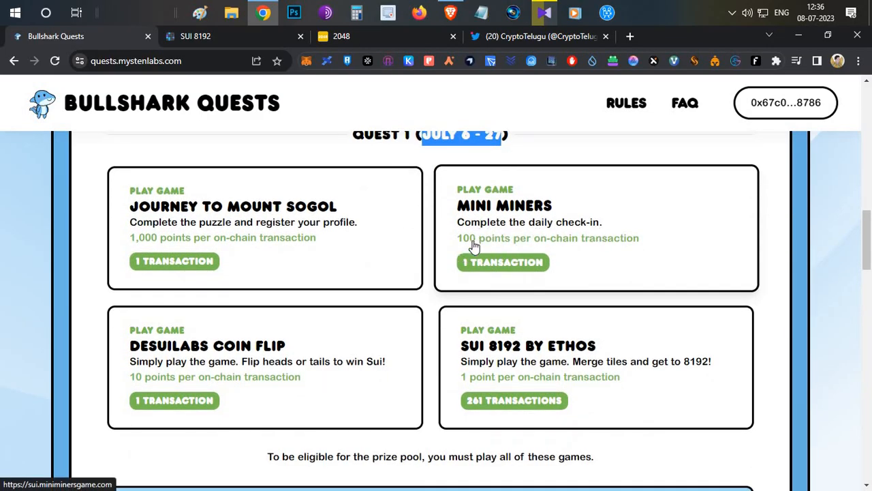
mouse_move(488, 248)
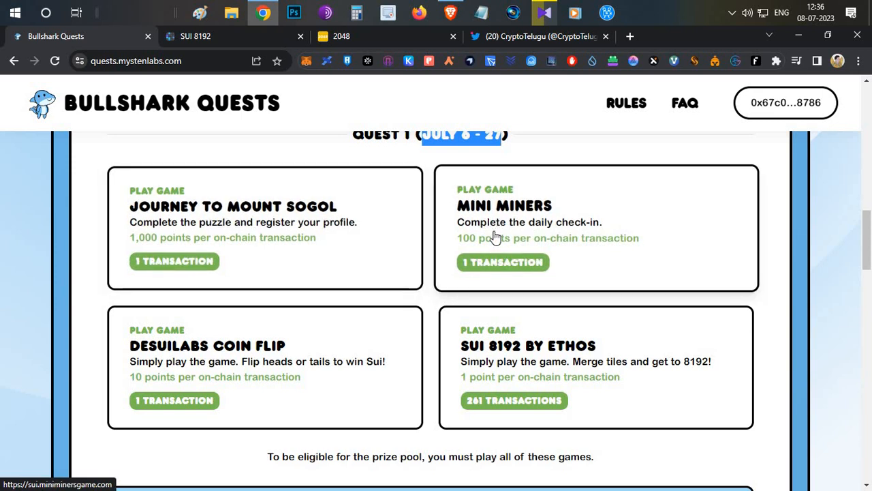
mouse_move(567, 229)
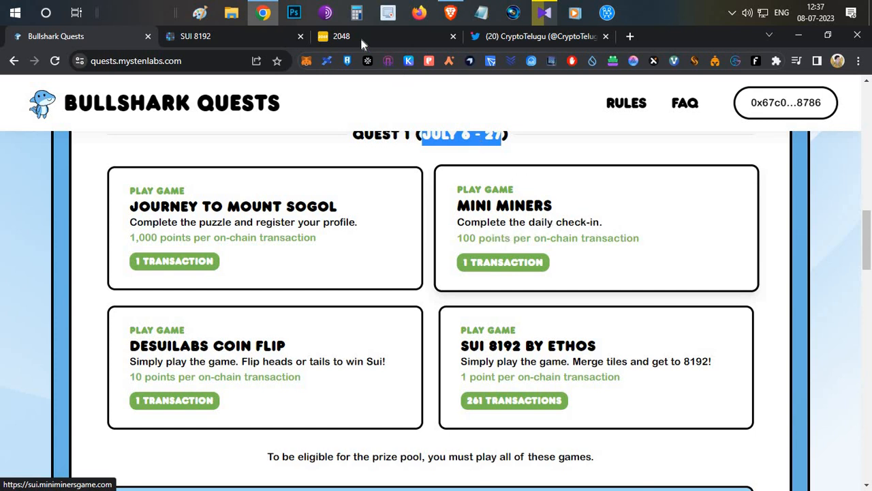
Do the Mini Miners daily check-in and approve its Sui Wallet transaction
left_click(685, 103)
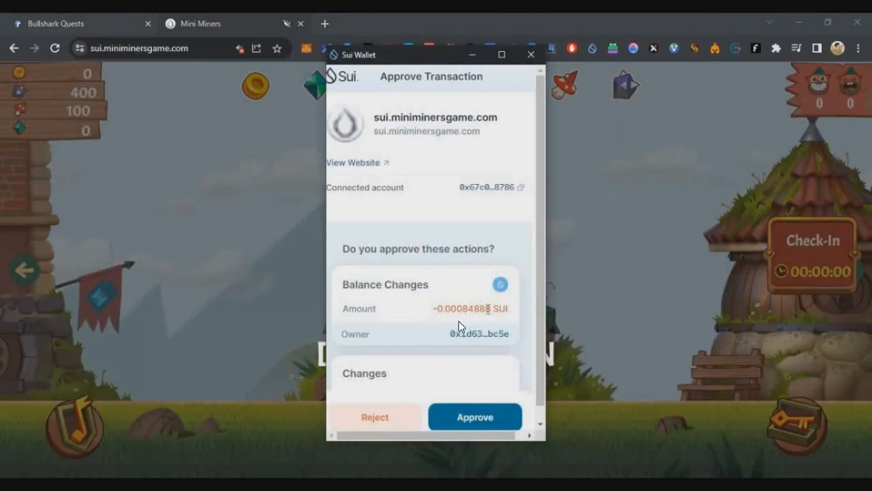
left_click(475, 417)
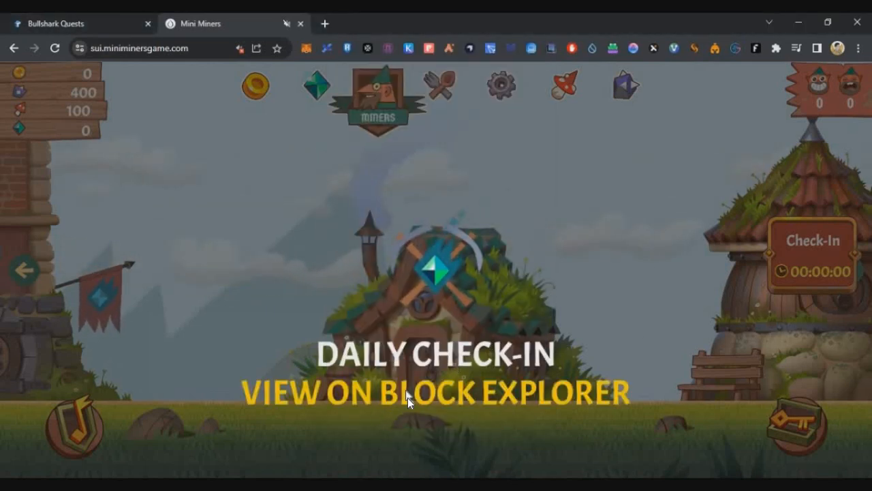
left_click(436, 393)
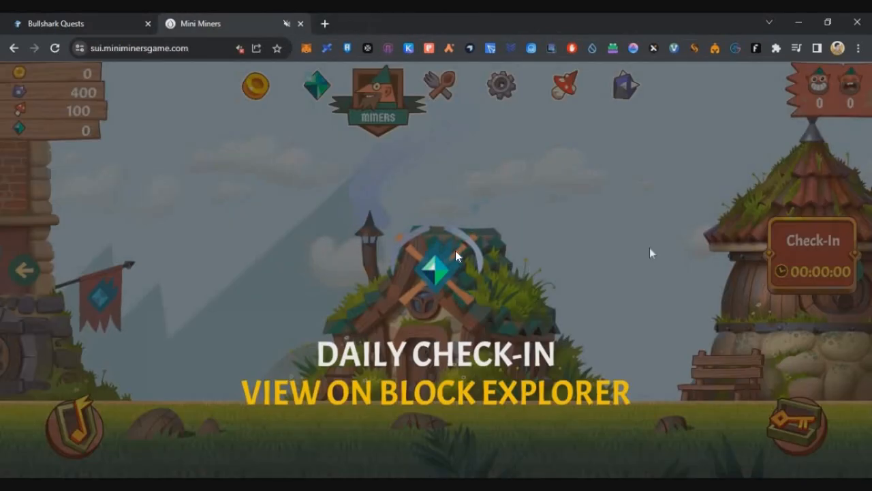
left_click(388, 23)
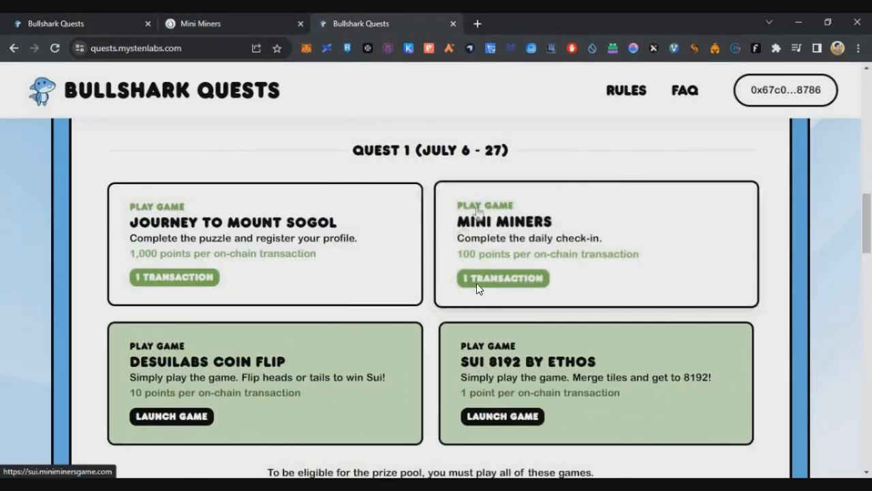
scroll("down", 3)
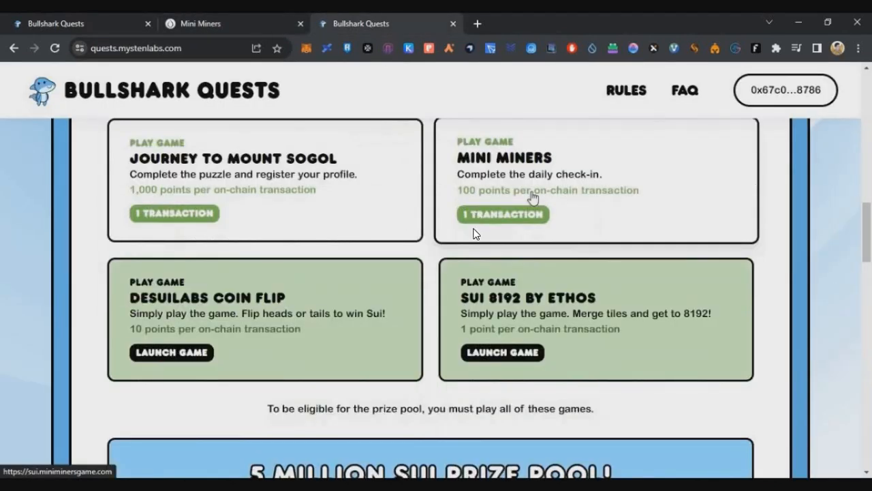
mouse_move(559, 221)
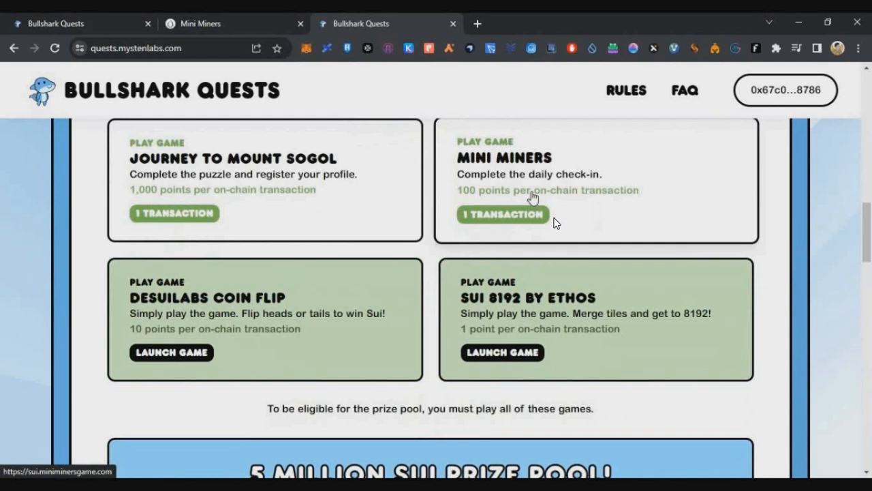
mouse_move(579, 184)
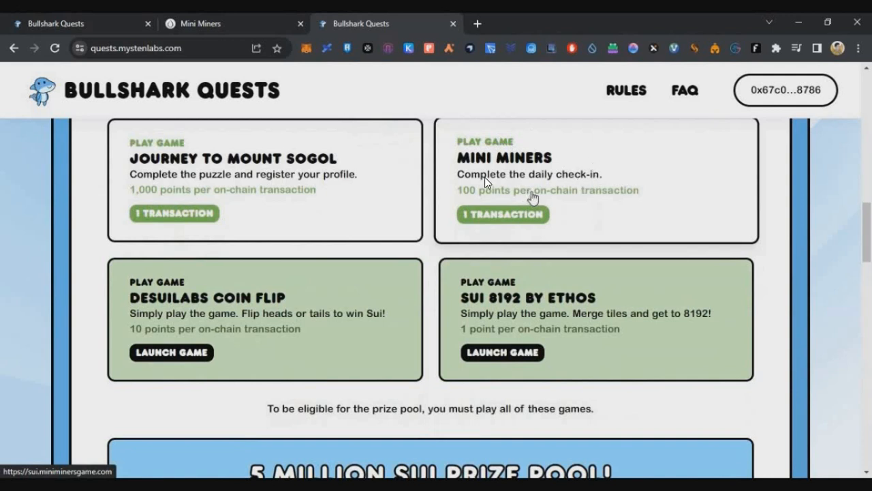
mouse_move(599, 209)
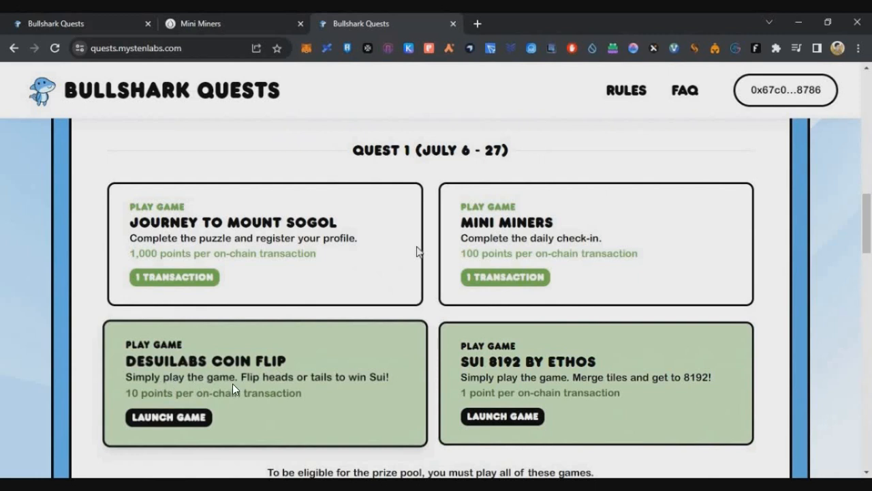
mouse_move(211, 394)
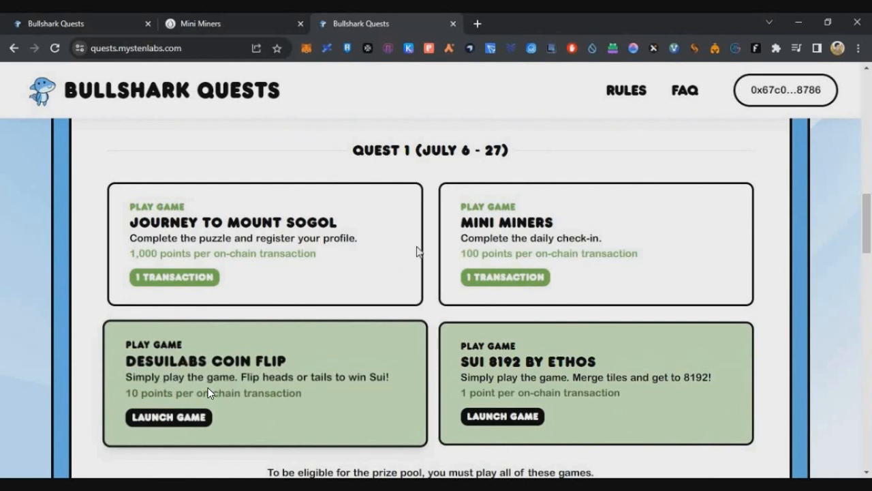
mouse_move(196, 380)
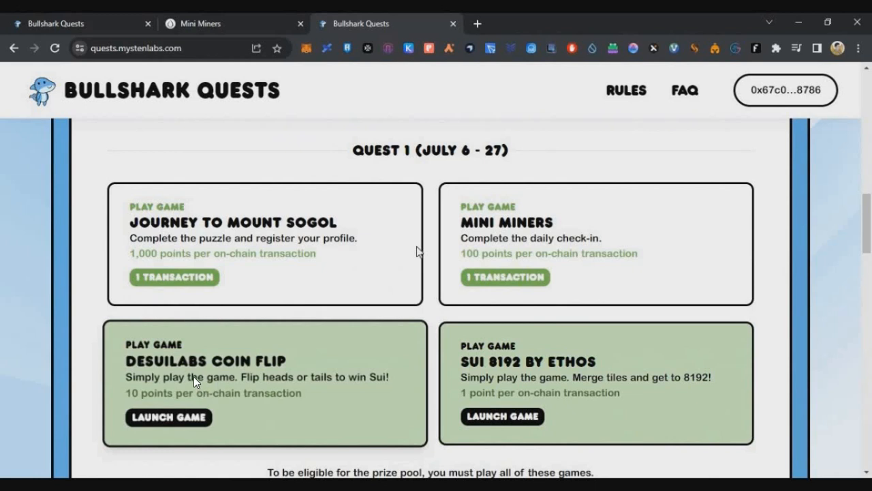
Launch DeSui Coinflip, bet 1 SUI on tails and approve the flip in Sui Wallet
left_click(169, 417)
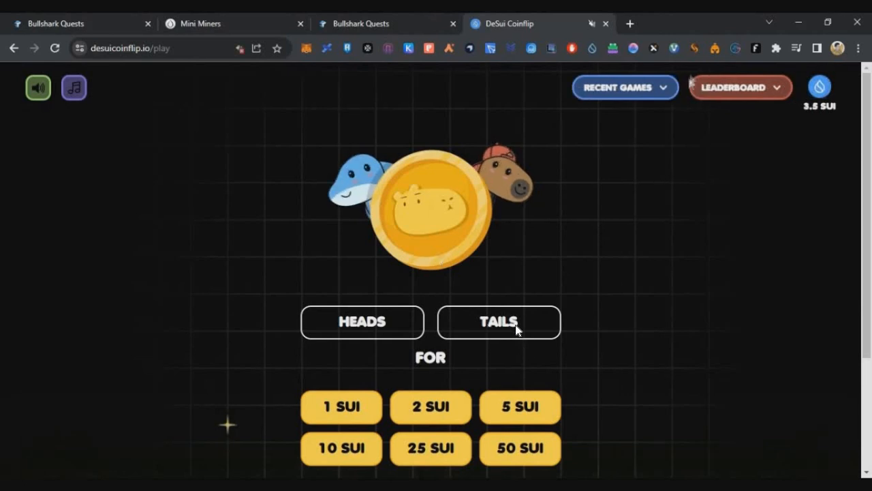
left_click(819, 87)
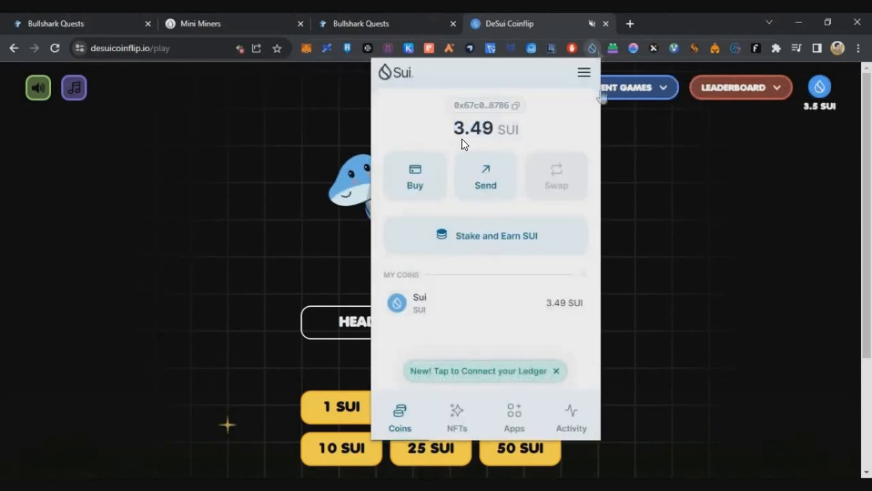
mouse_move(497, 153)
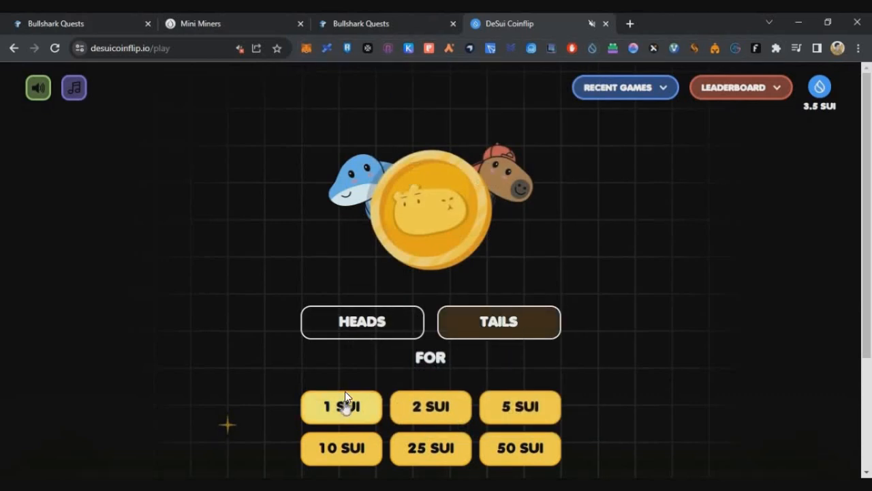
left_click(341, 406)
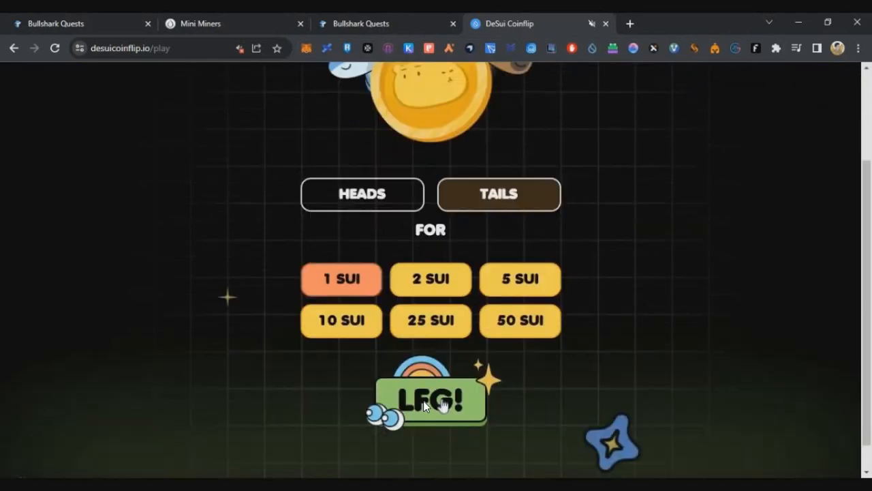
left_click(431, 401)
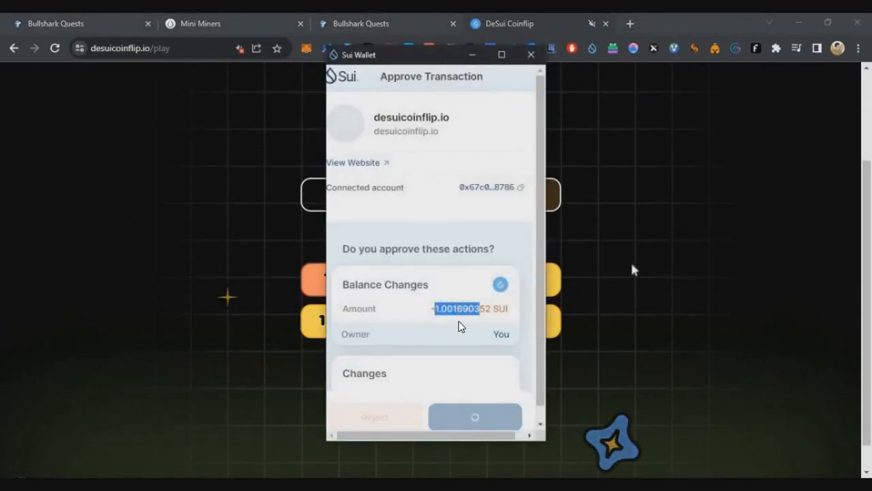
left_click(475, 417)
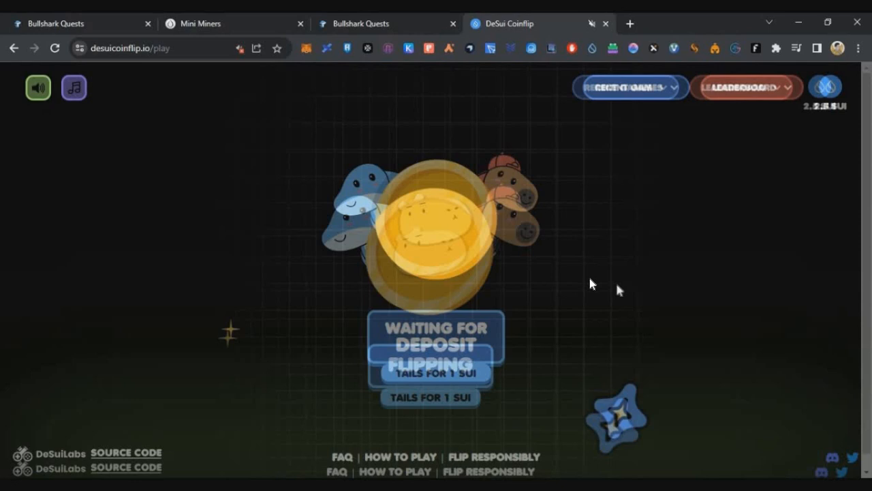
mouse_move(647, 230)
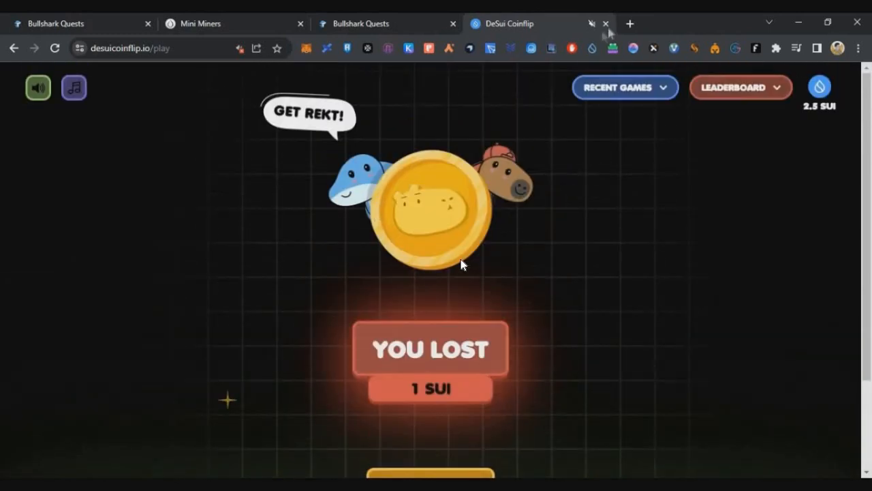
Return to Bullshark Quests and scroll to the Quest 1 cards with DeSuiLabs Coin Flip at 1 transaction
left_click(606, 23)
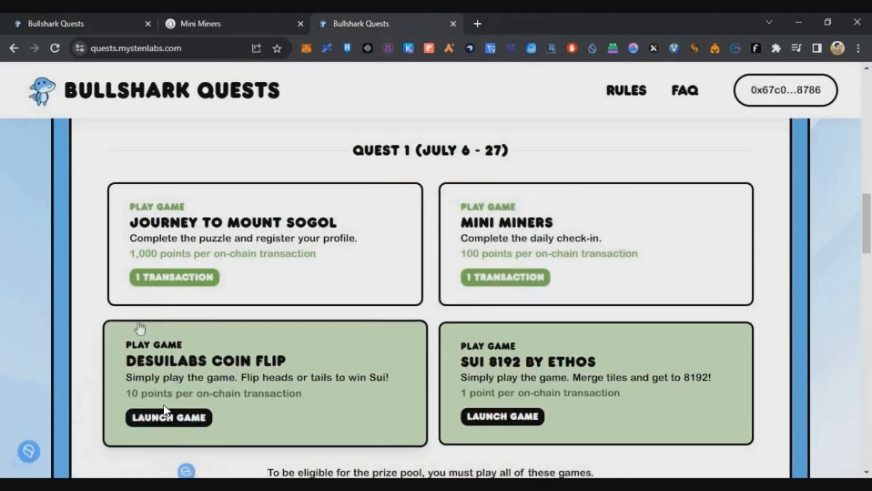
scroll("down", 3)
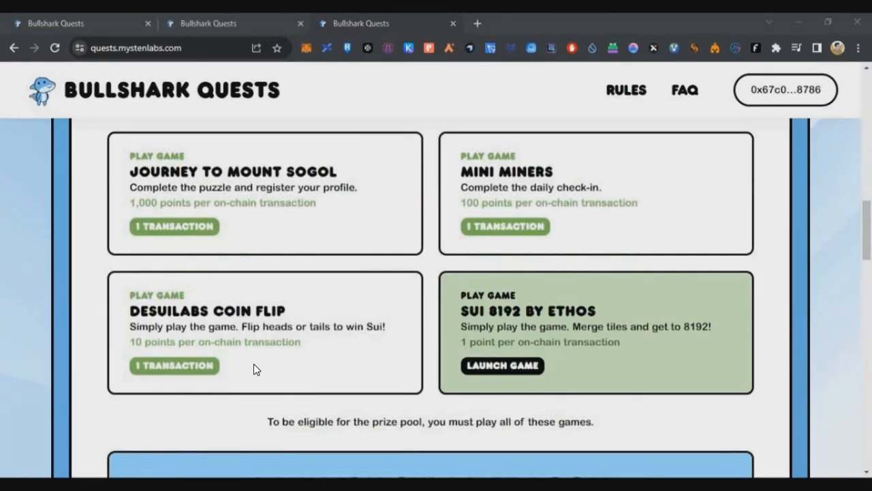
mouse_move(213, 342)
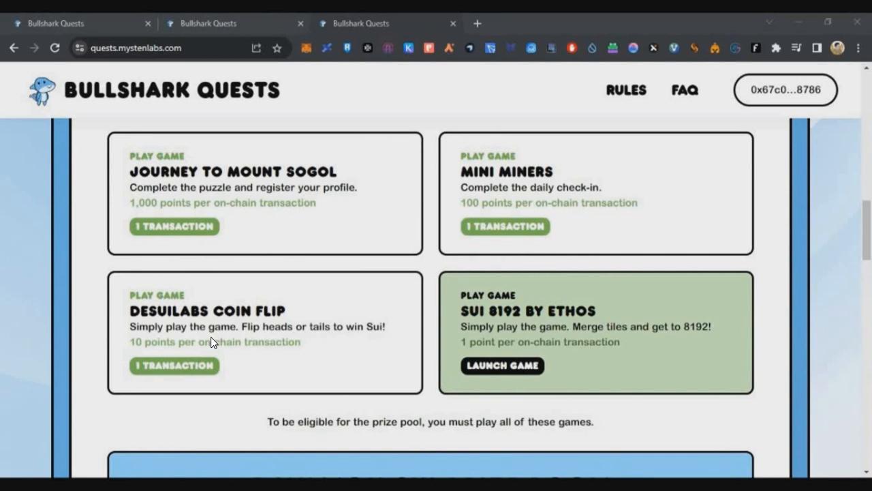
mouse_move(193, 353)
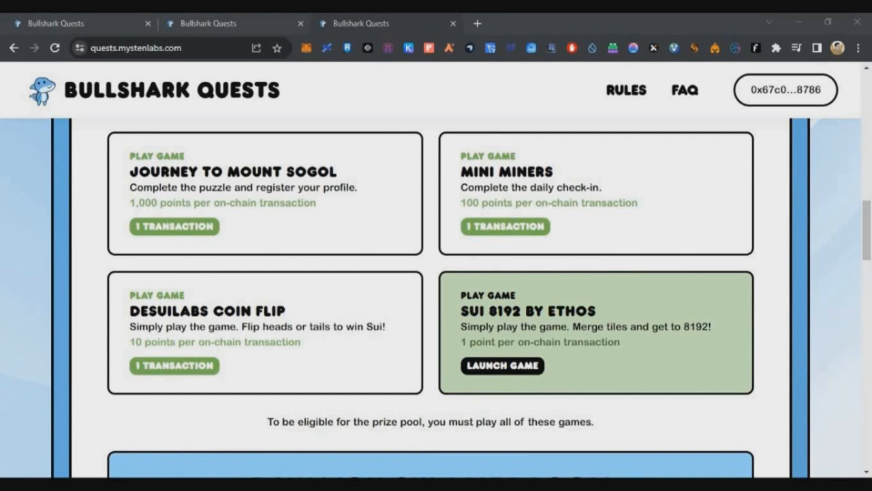
mouse_move(552, 332)
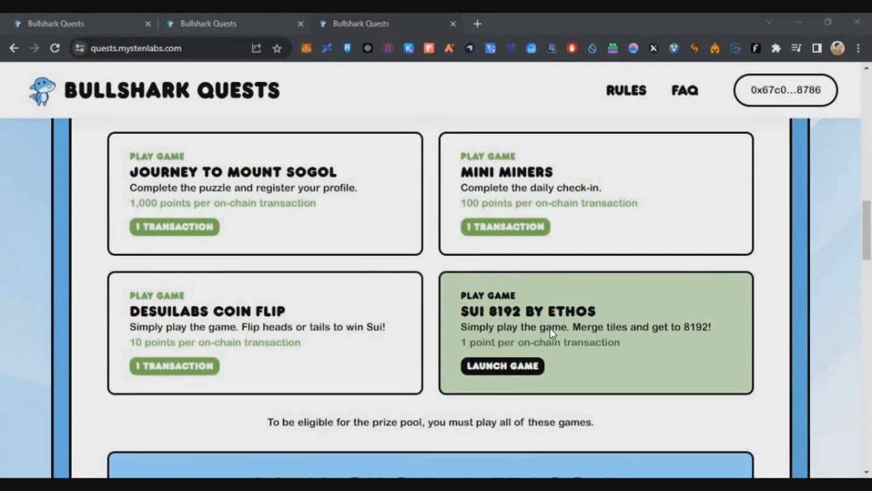
Launch SUI 8192 by Ethos in its own tab from the Quest 1 card
left_click(501, 366)
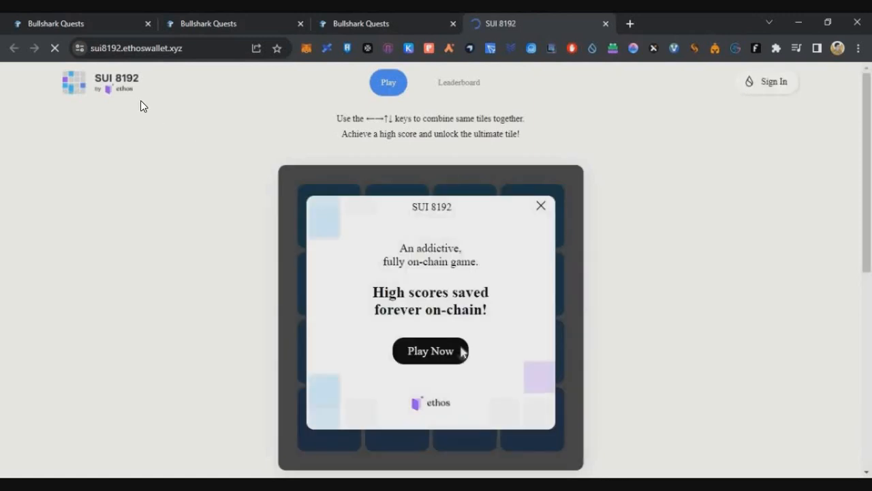
mouse_move(232, 229)
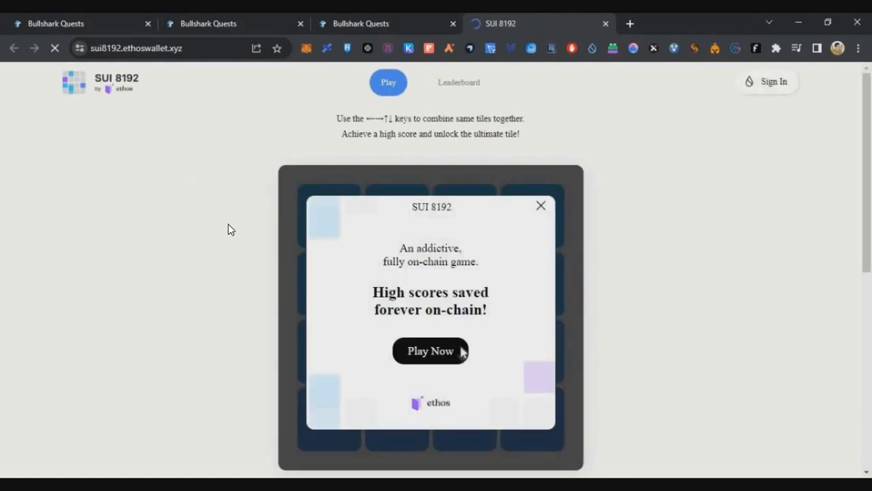
left_click(82, 35)
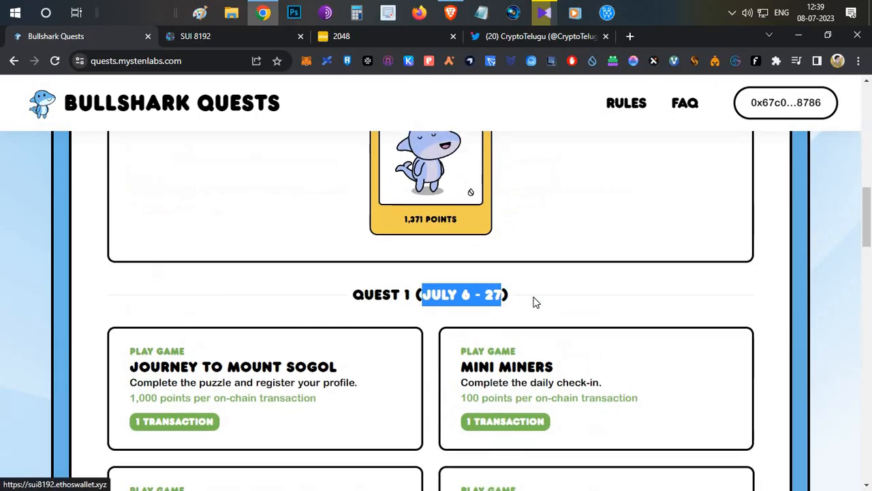
Scroll to the Quest 1 cards showing SUI 8192 by Ethos at 261 transactions
scroll("up", 3)
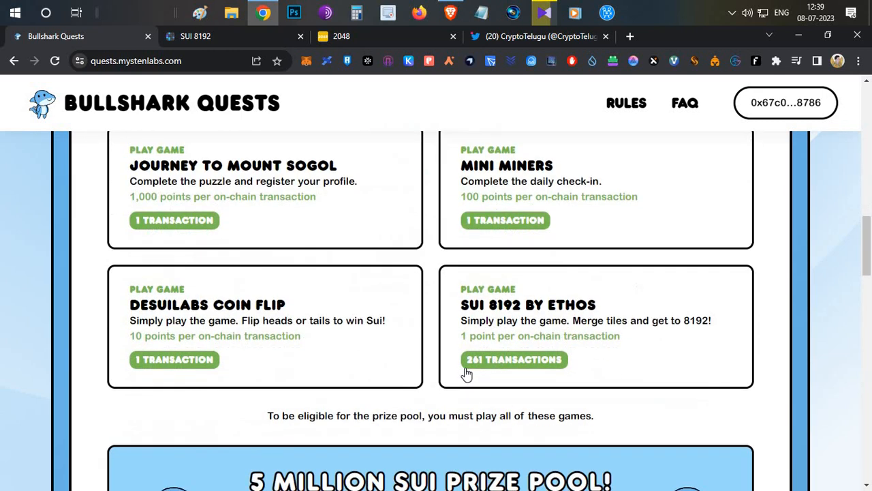
mouse_move(492, 365)
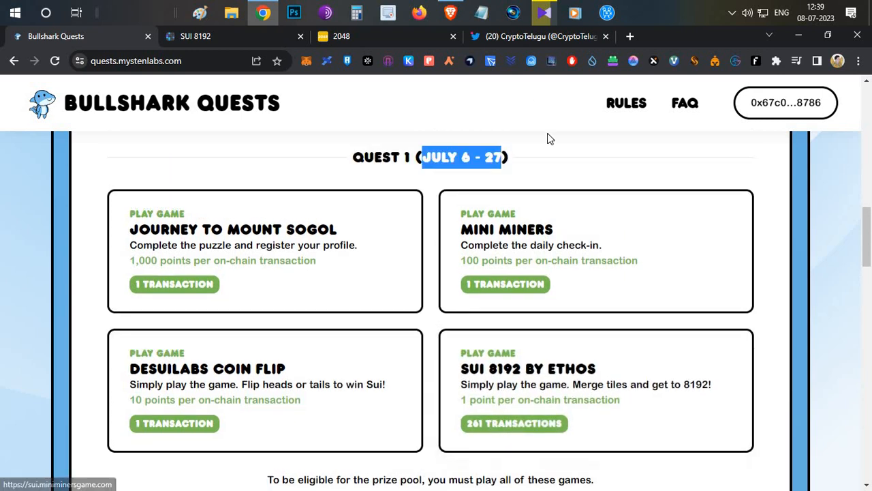
Start a new on-chain SUI 8192 game and approve its 0.20403252 SUI wallet cost
left_click(529, 368)
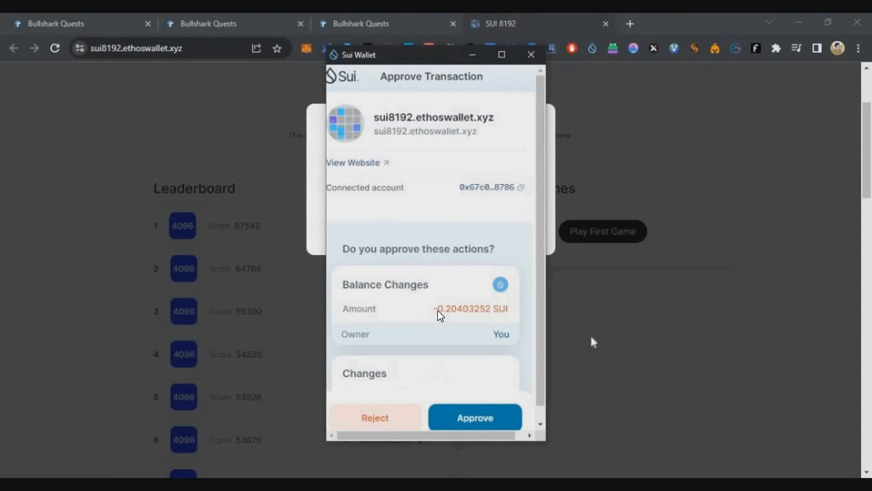
mouse_move(442, 312)
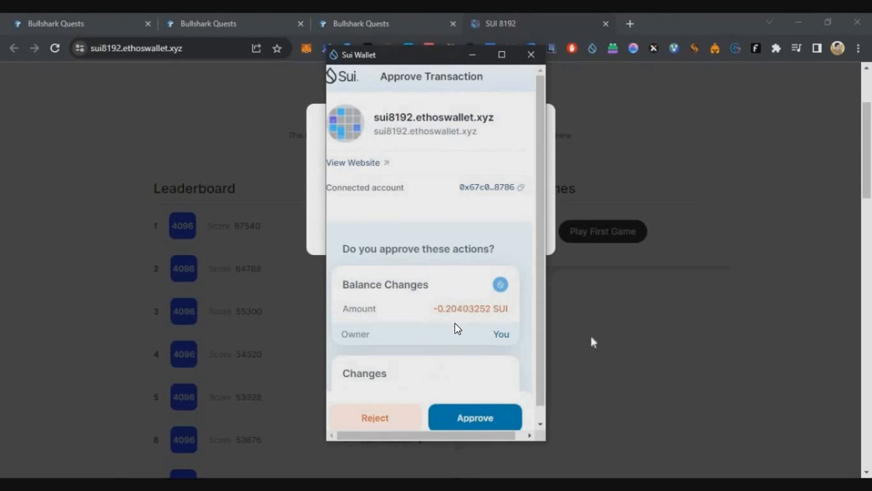
mouse_move(593, 341)
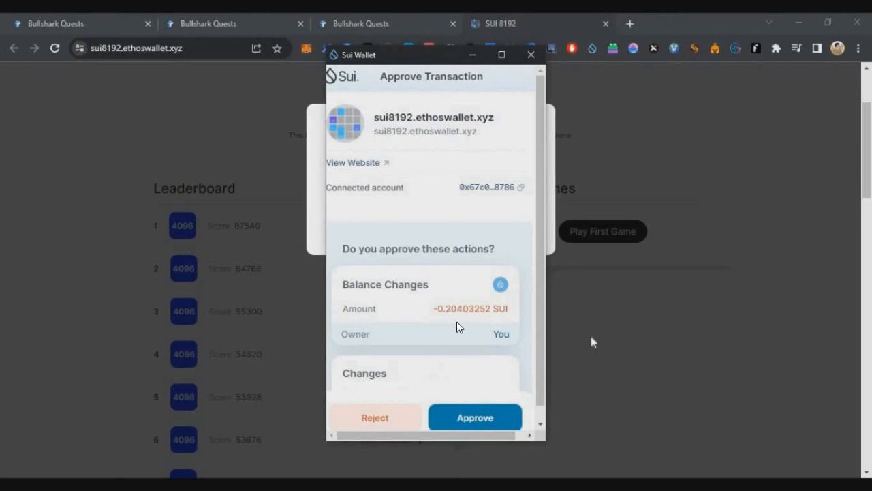
left_click(474, 417)
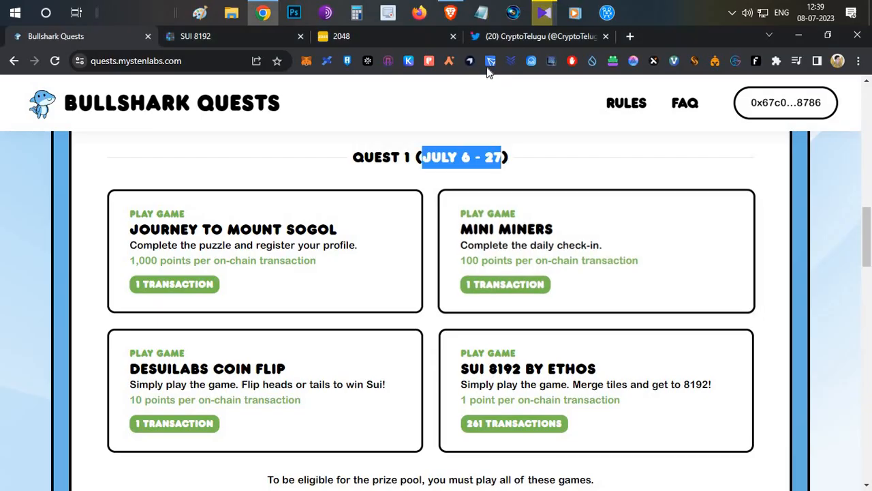
Flip between the 2048 and SUI 8192 tabs, landing on the SUI 8192 board at score 4268
left_click(340, 35)
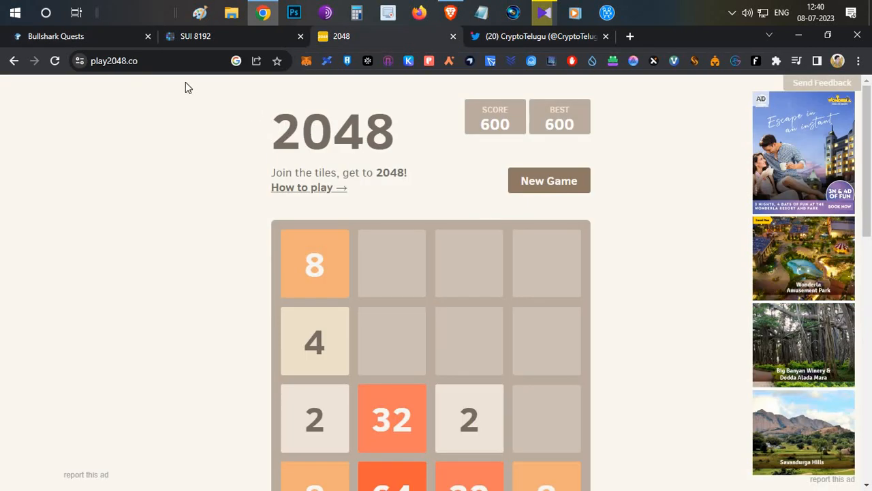
scroll("down", 3)
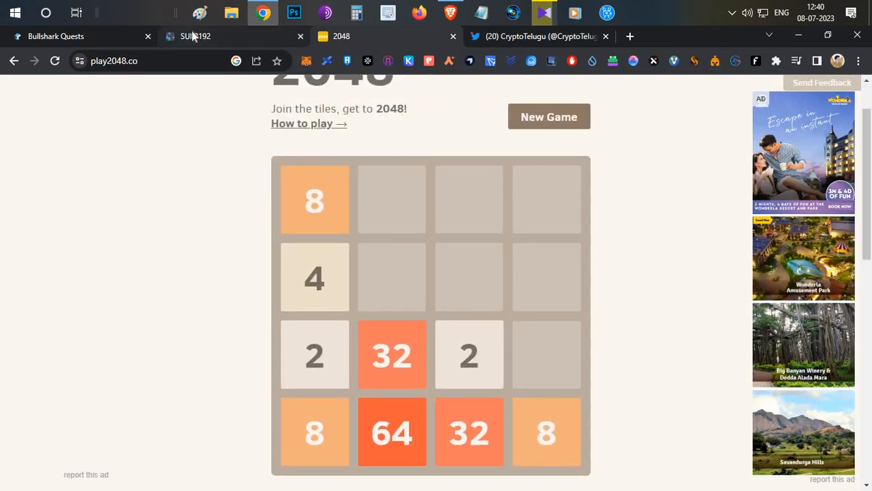
left_click(195, 35)
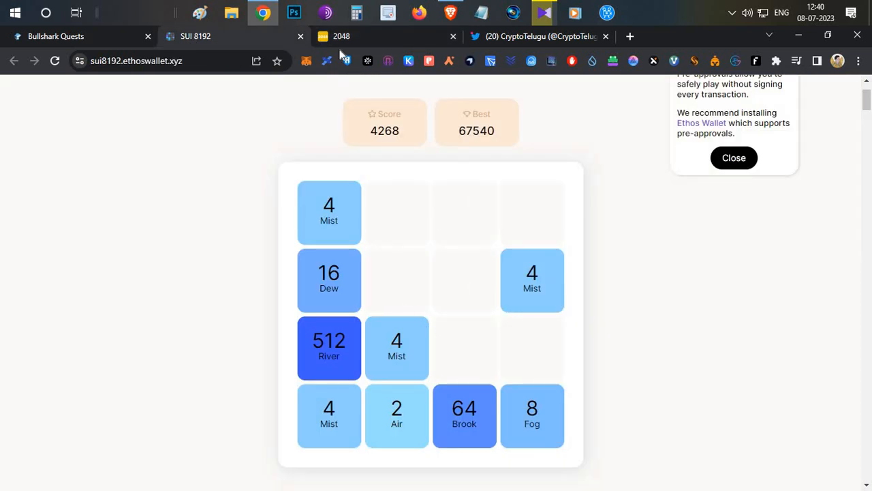
left_click(341, 36)
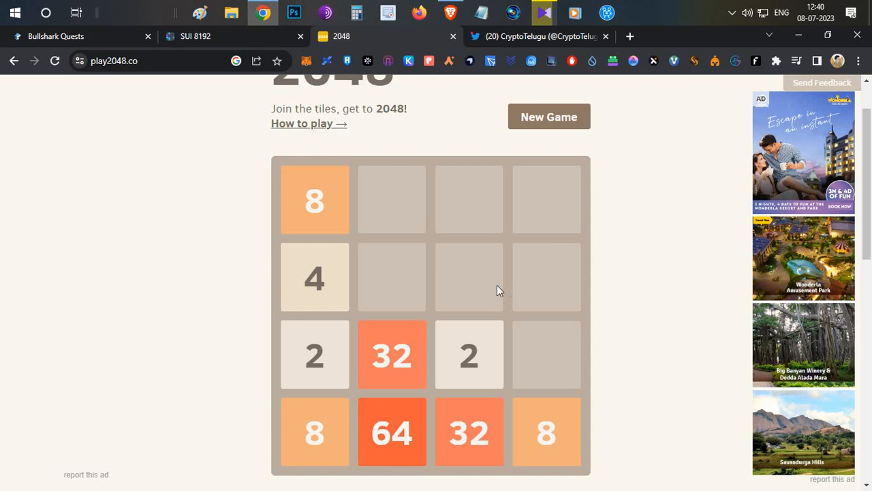
left_click(195, 36)
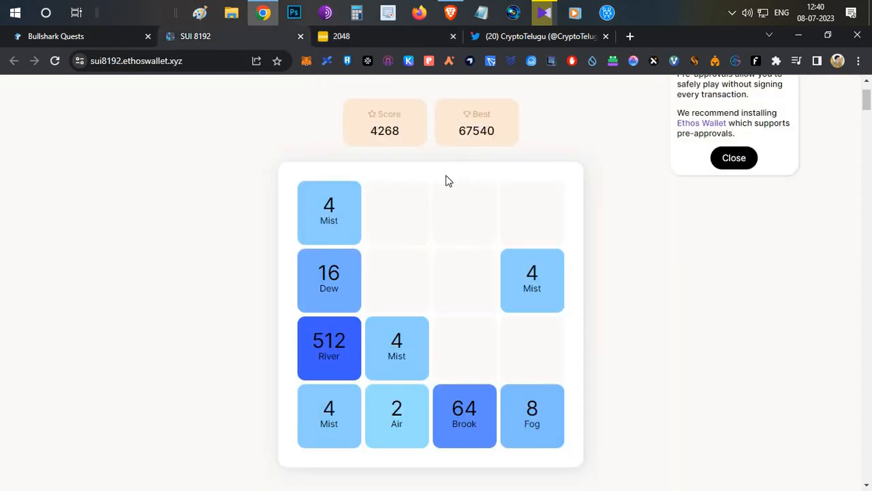
Scroll to the SUI 8192 Transactions list headed by move 251, then return to Bullshark Quests
scroll("down", 3)
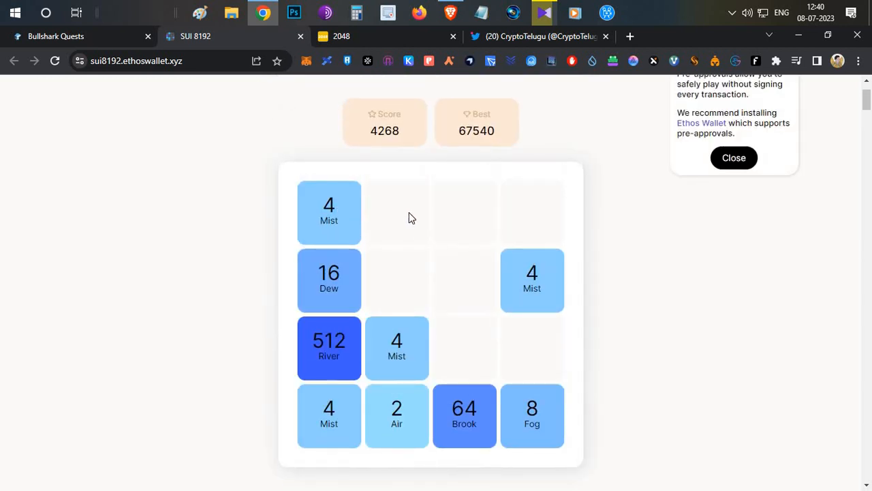
scroll("down", 3)
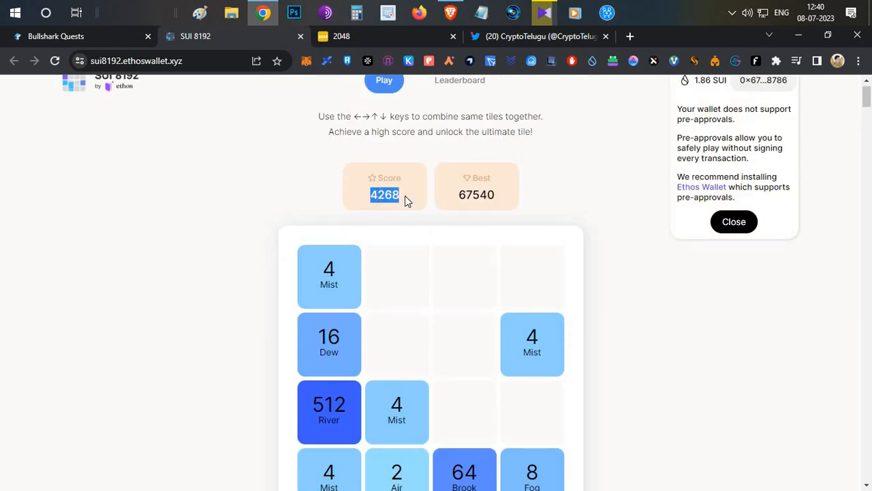
scroll("down", 3)
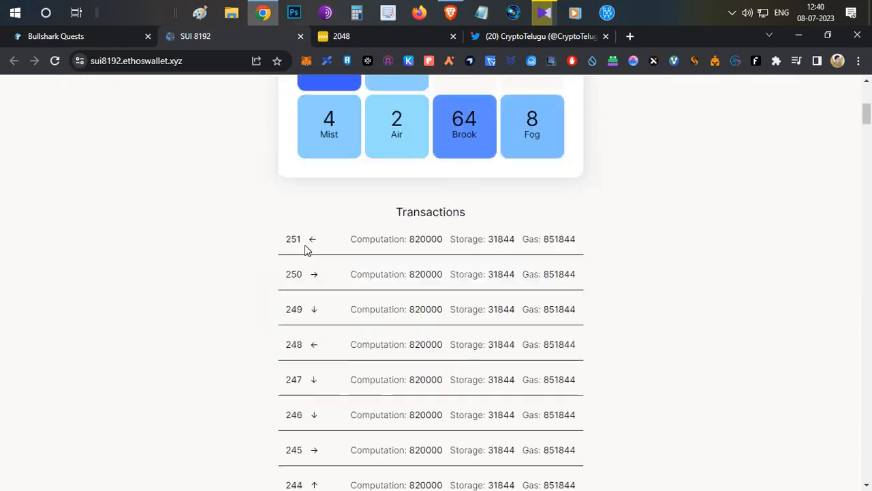
scroll("down", 3)
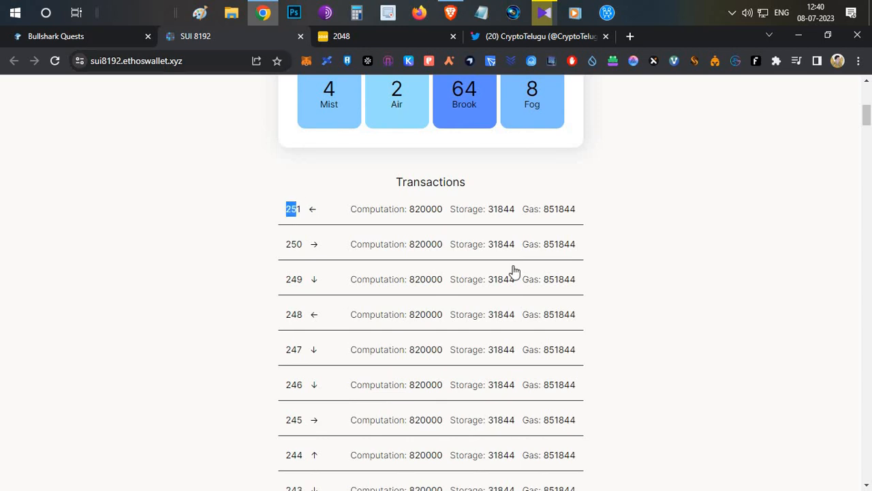
left_click(79, 35)
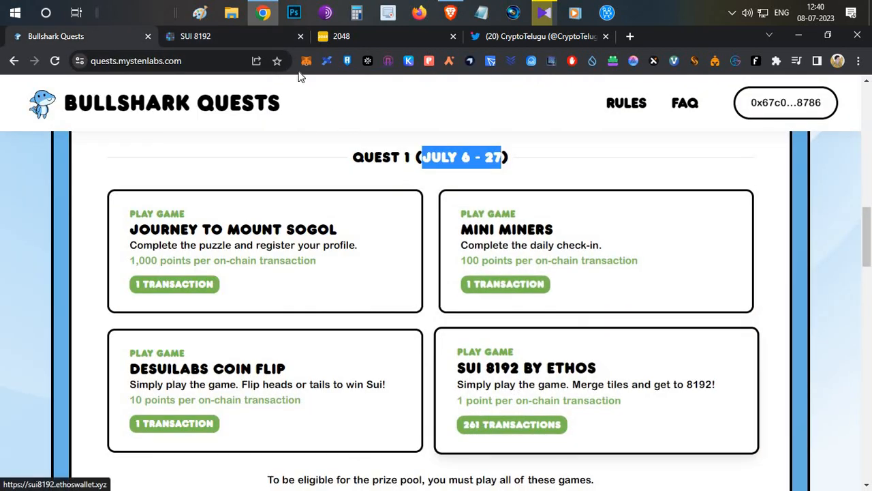
Back in SUI 8192, approve several tile-move transactions through Sui Wallet, leaving 2.28 SUI
left_click(195, 36)
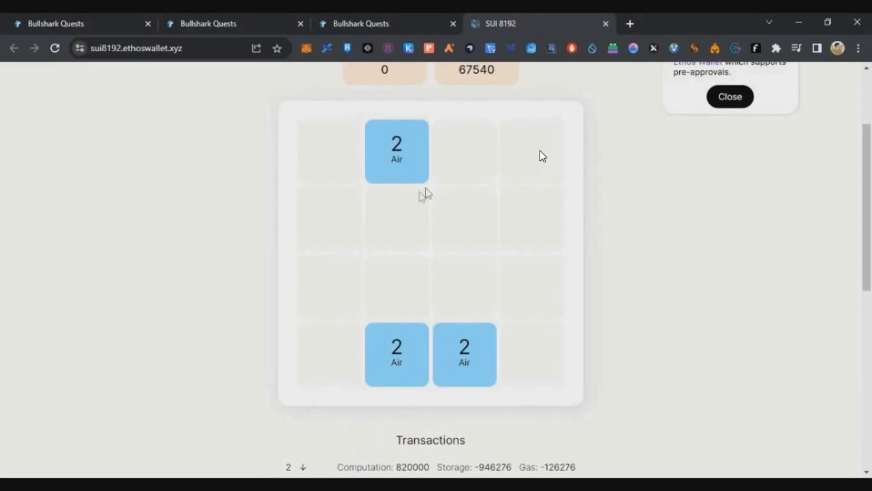
mouse_move(420, 381)
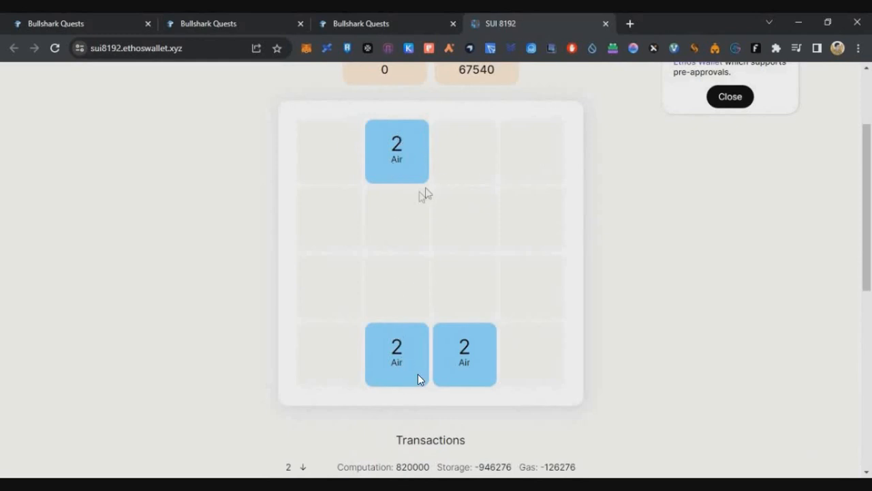
mouse_move(406, 382)
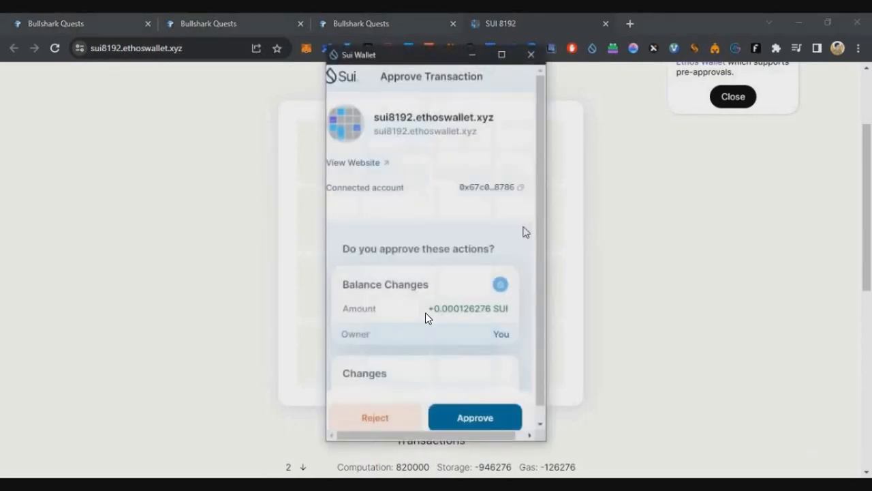
left_click(475, 417)
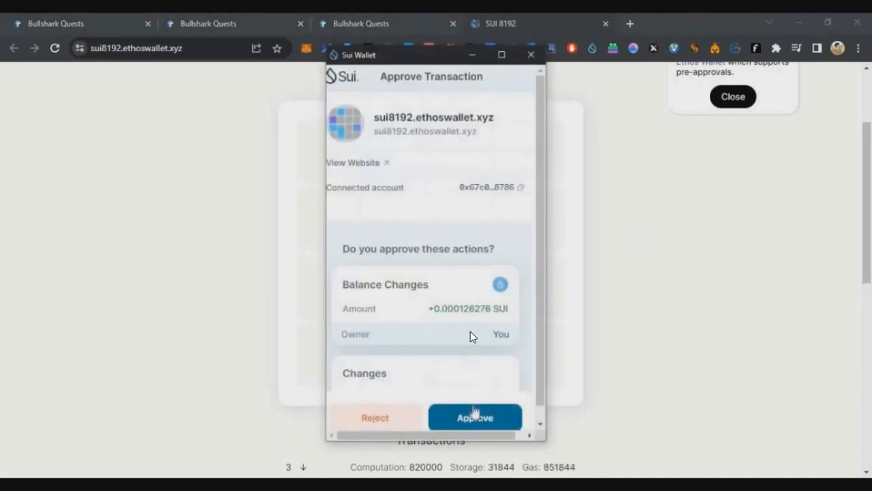
left_click(474, 418)
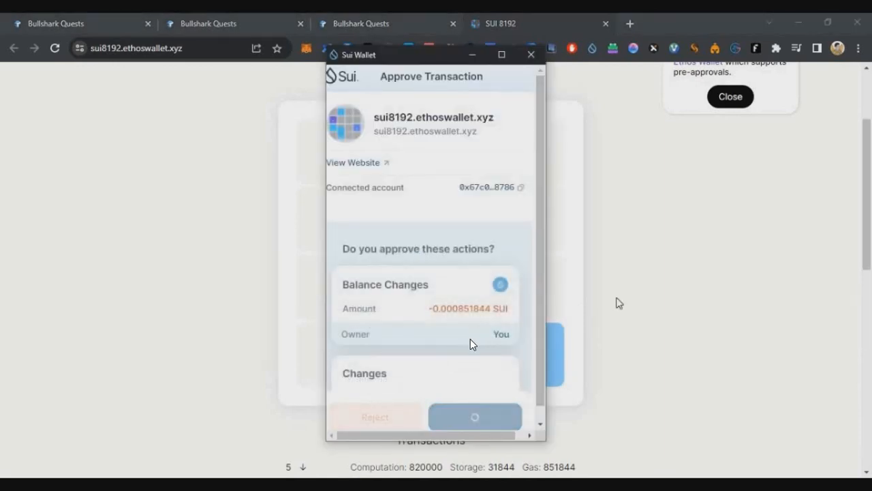
left_click(475, 417)
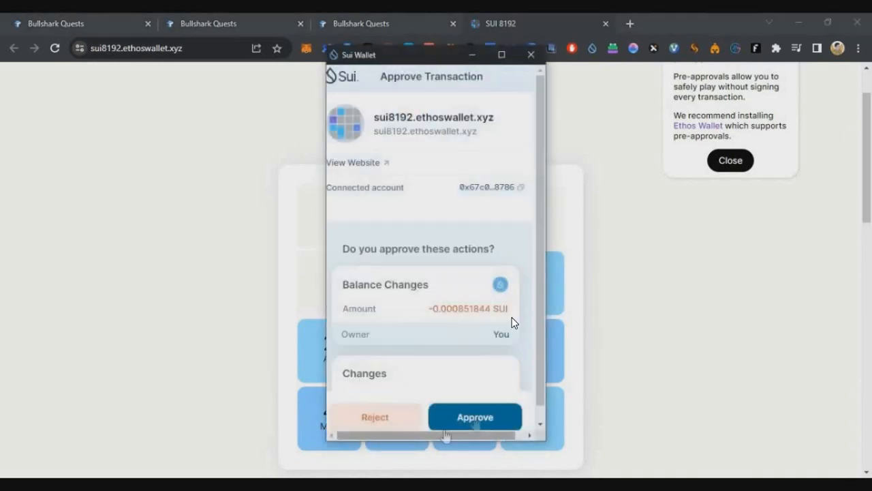
left_click(474, 417)
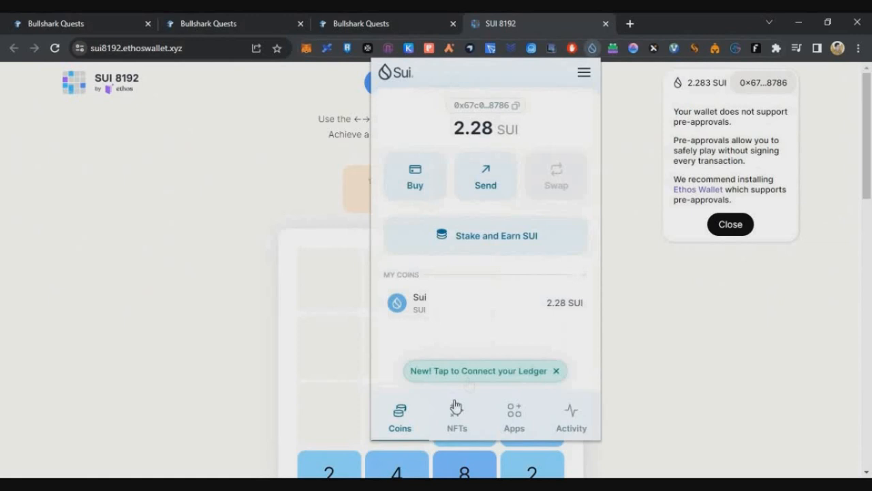
left_click(457, 416)
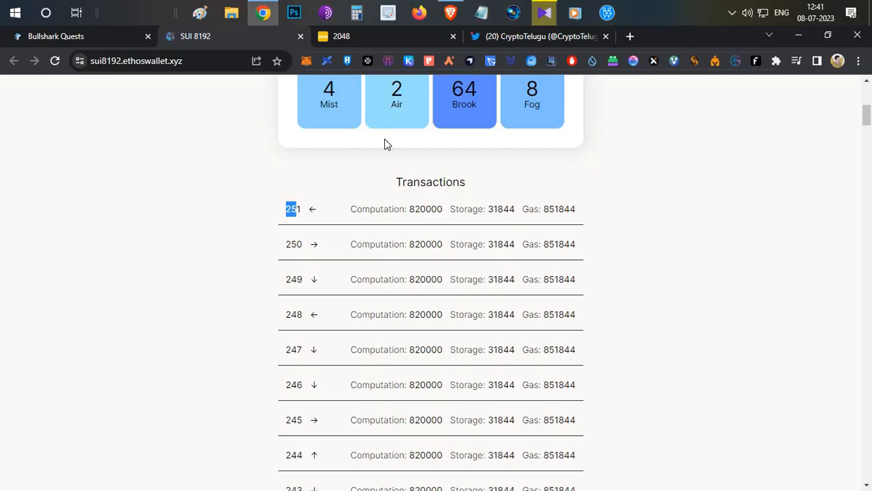
left_click(341, 36)
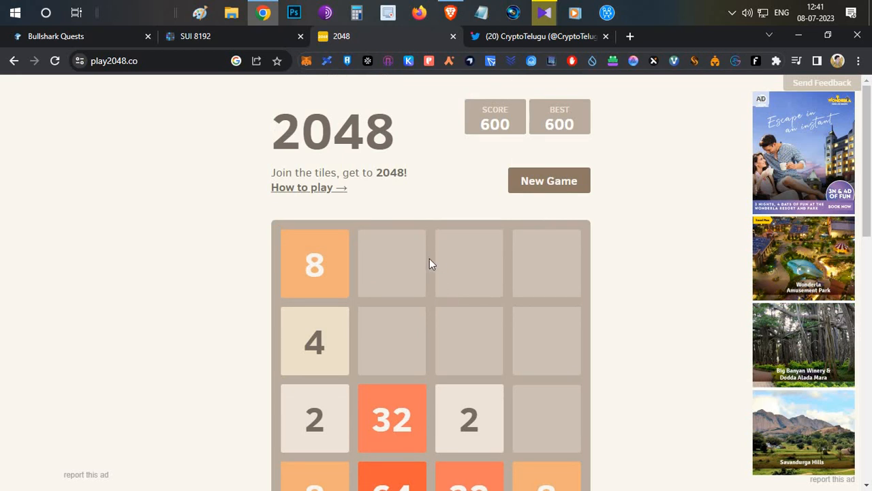
scroll("down", 3)
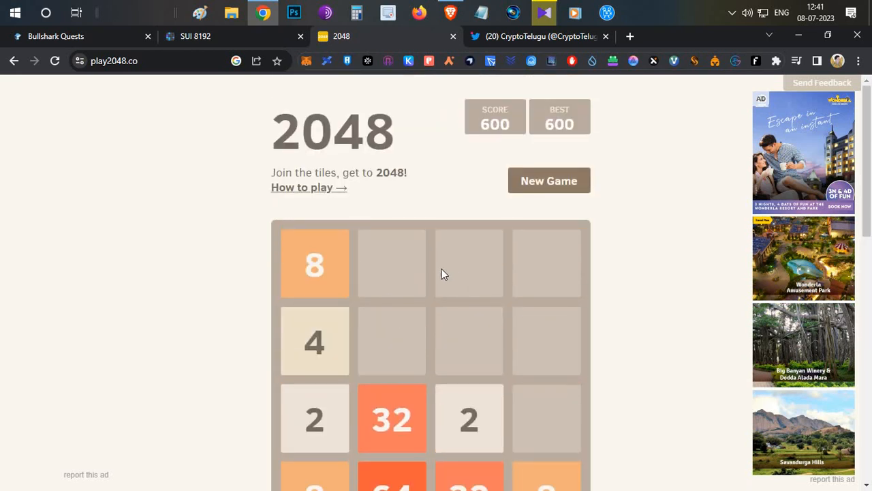
scroll("down", 3)
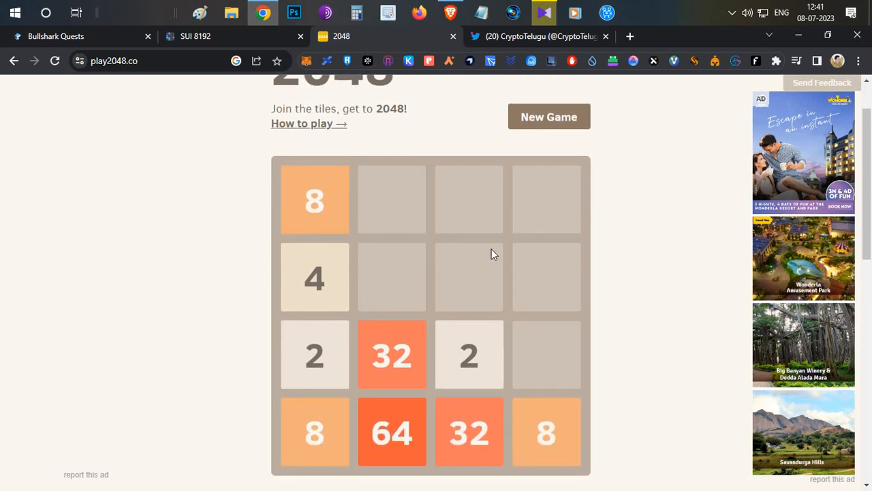
mouse_move(477, 265)
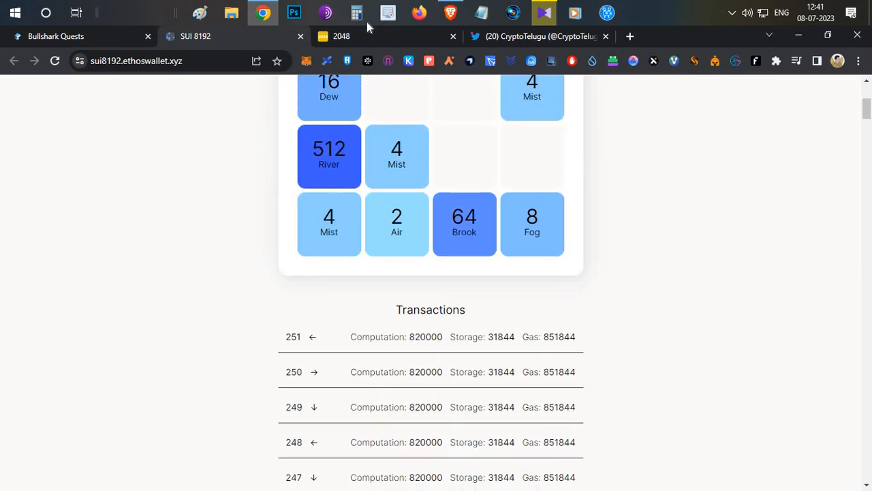
left_click(340, 35)
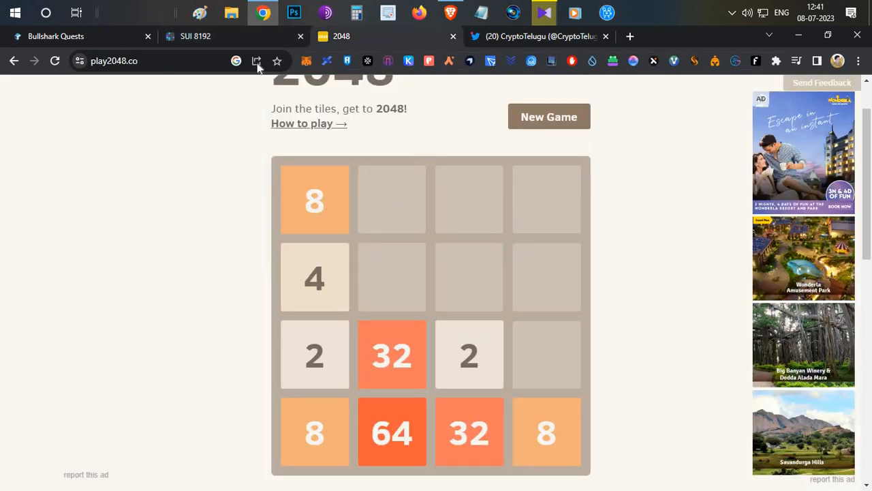
left_click(194, 36)
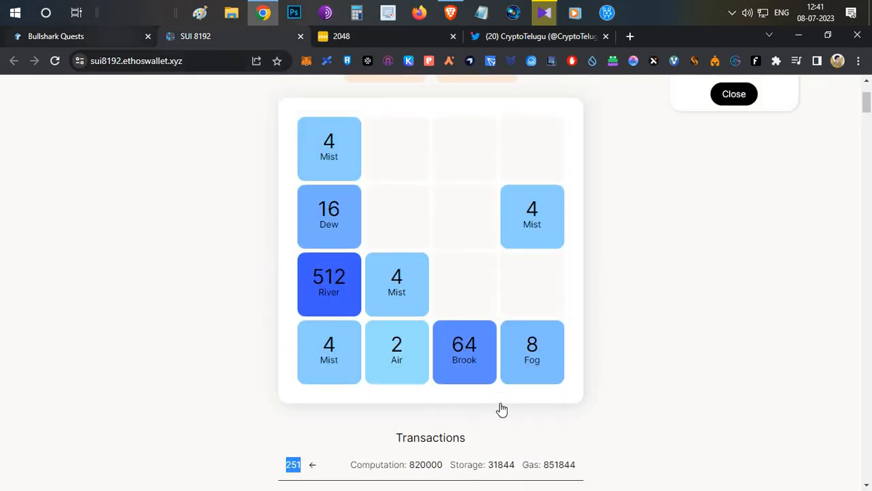
Review the top-10 leaderboard with 37,215 participants and the rank 6259 card with 1,371 points
left_click(79, 35)
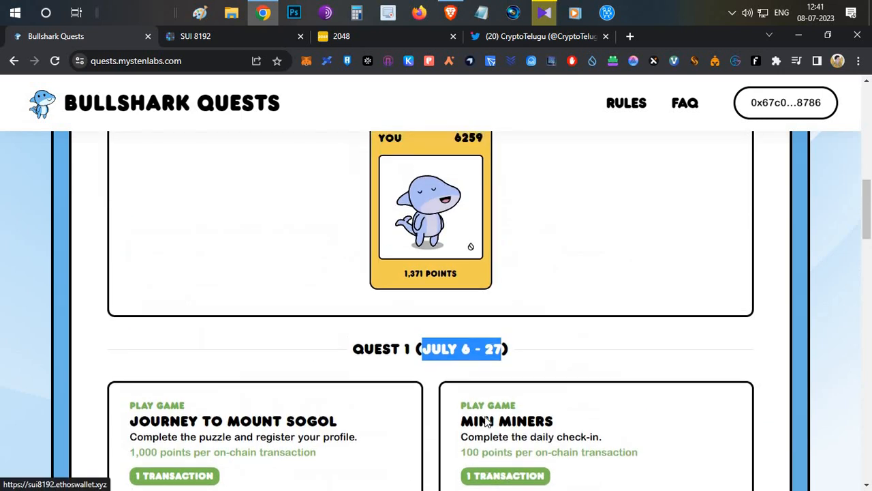
scroll("up", 3)
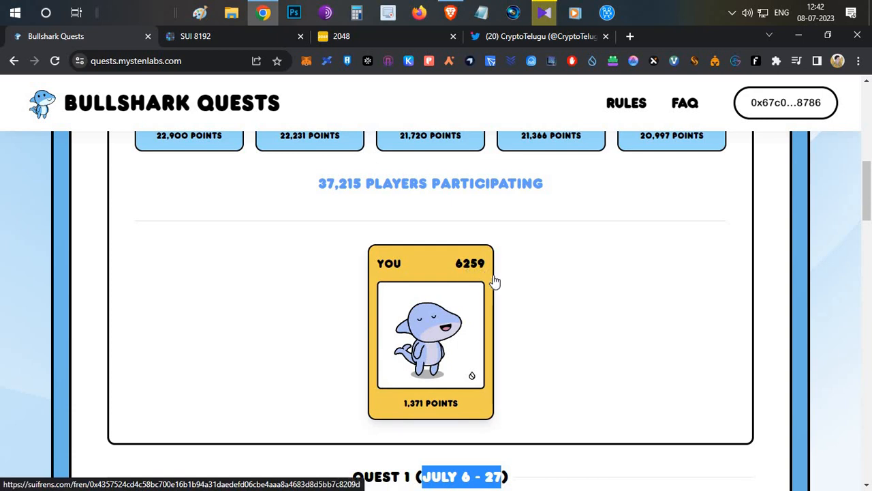
scroll("down", 3)
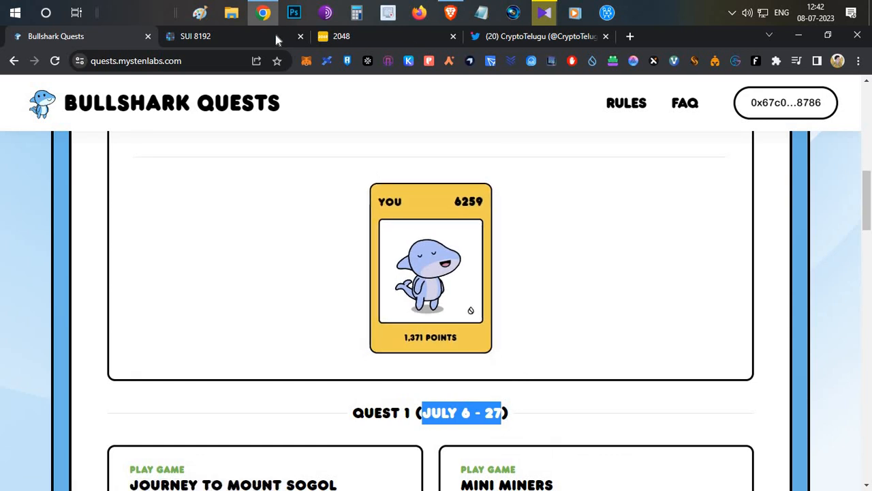
left_click(195, 36)
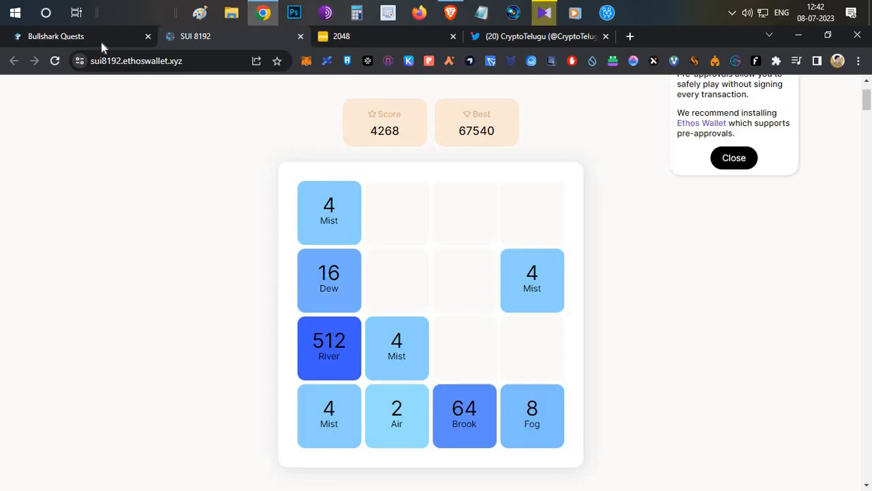
left_click(75, 36)
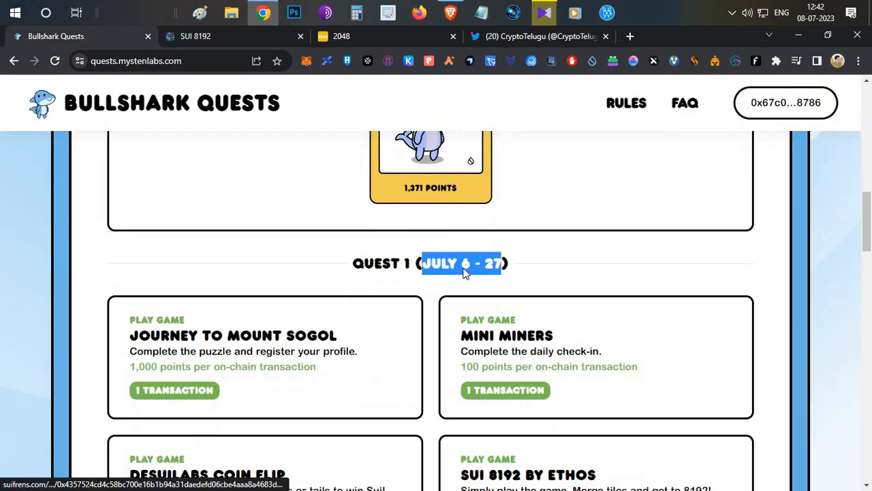
scroll("down", 3)
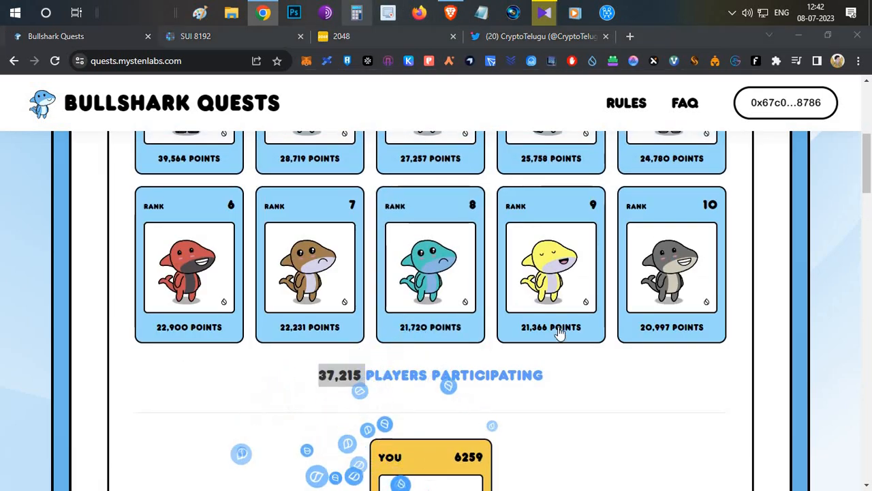
Work out 2,500,000 ÷ 100,000 = 25 in Calculator, then put it away
left_click(357, 12)
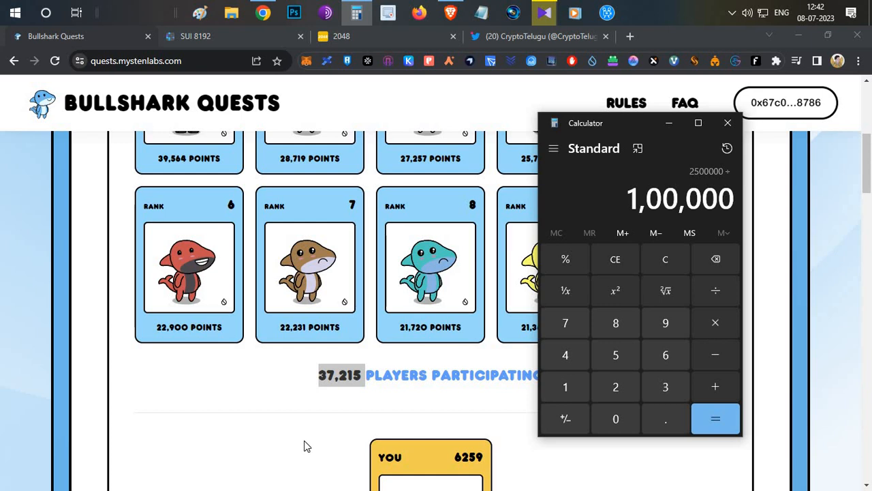
left_click(714, 418)
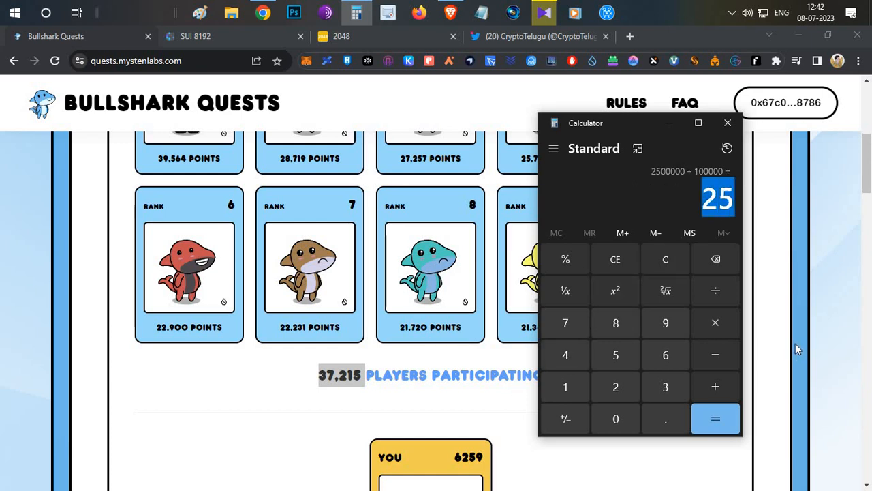
mouse_move(802, 331)
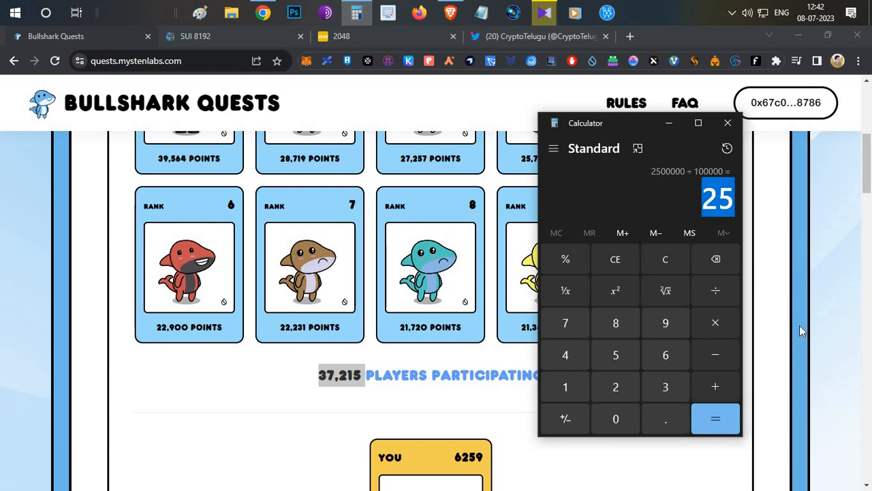
mouse_move(780, 312)
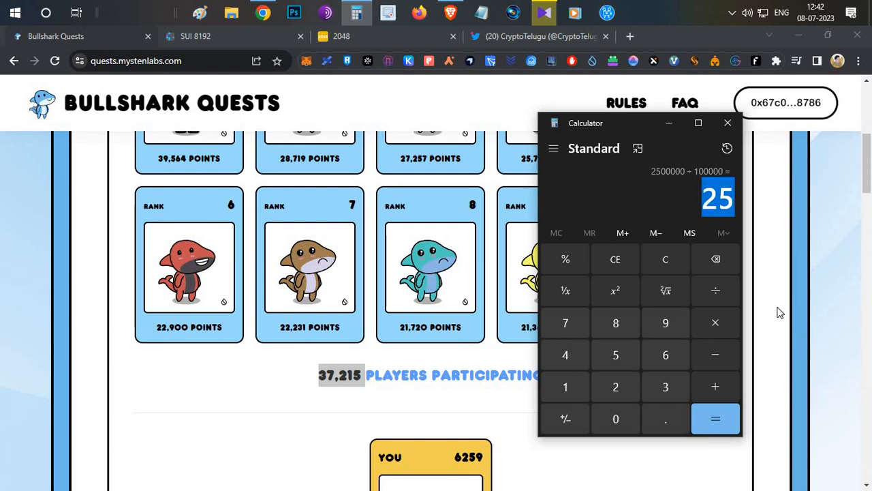
left_click(728, 123)
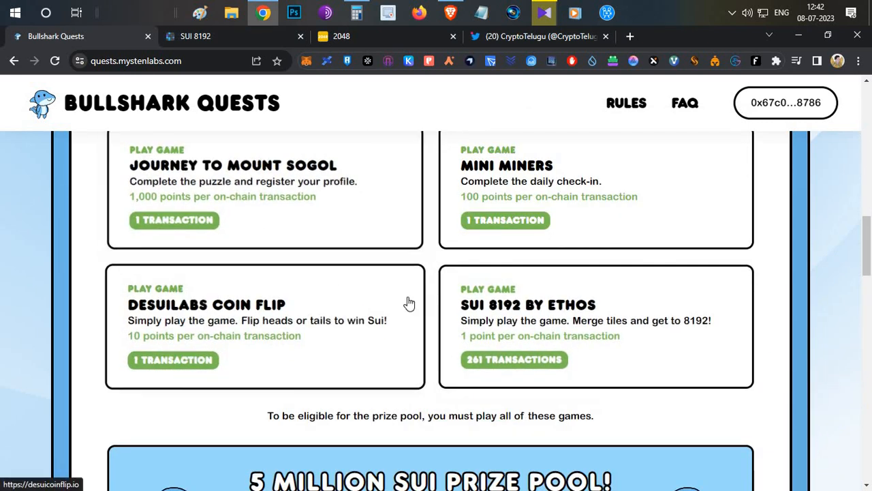
mouse_move(417, 115)
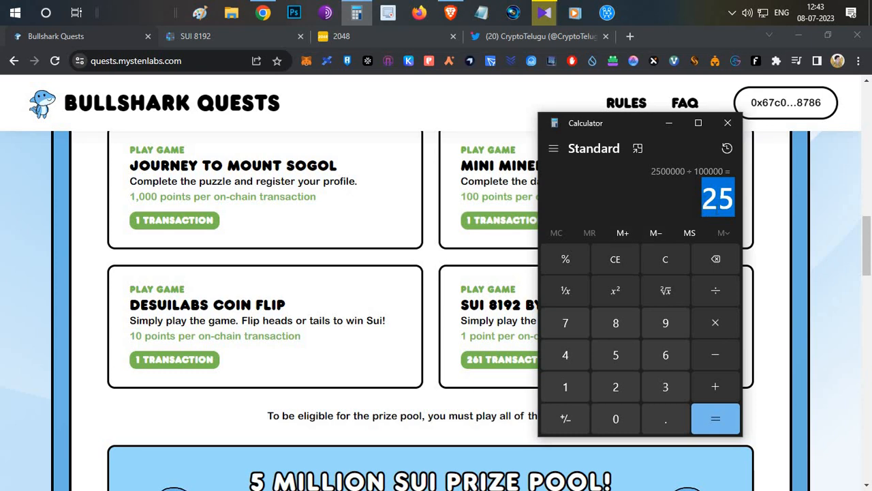
Check the SUI 8192 quest's 261 transactions and the Sui Wallet balance of 1.86 SUI
left_click(728, 122)
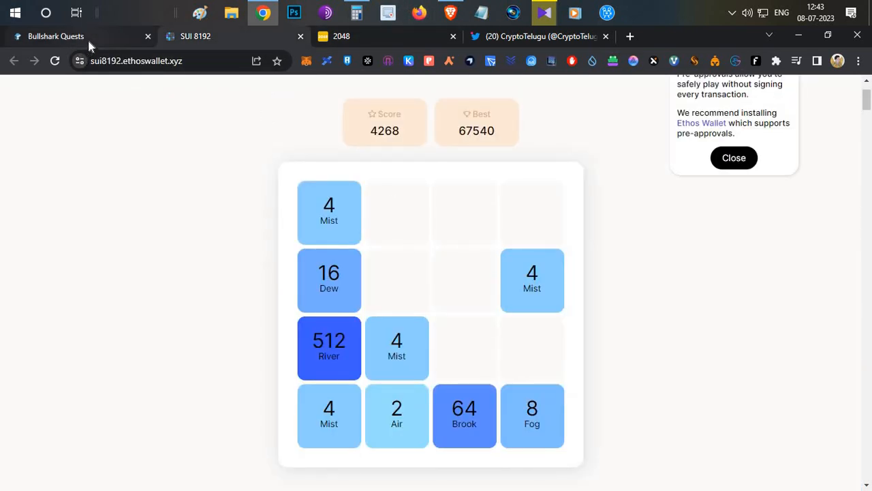
left_click(56, 35)
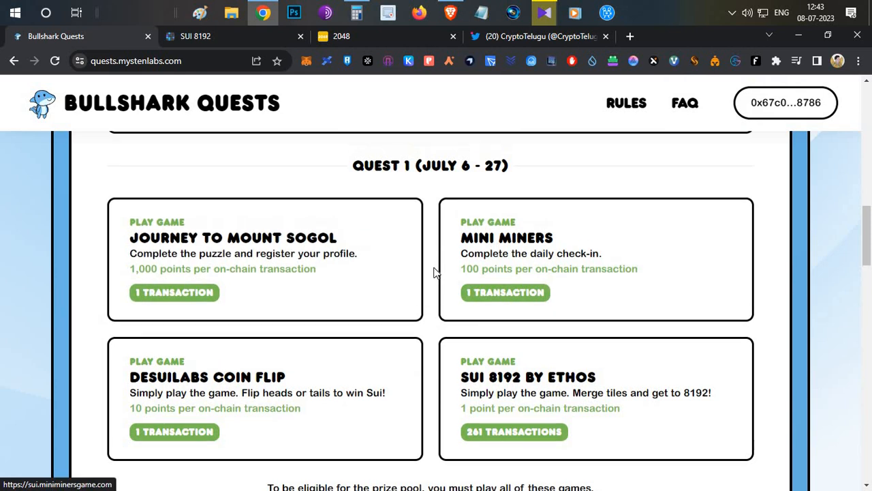
scroll("down", 3)
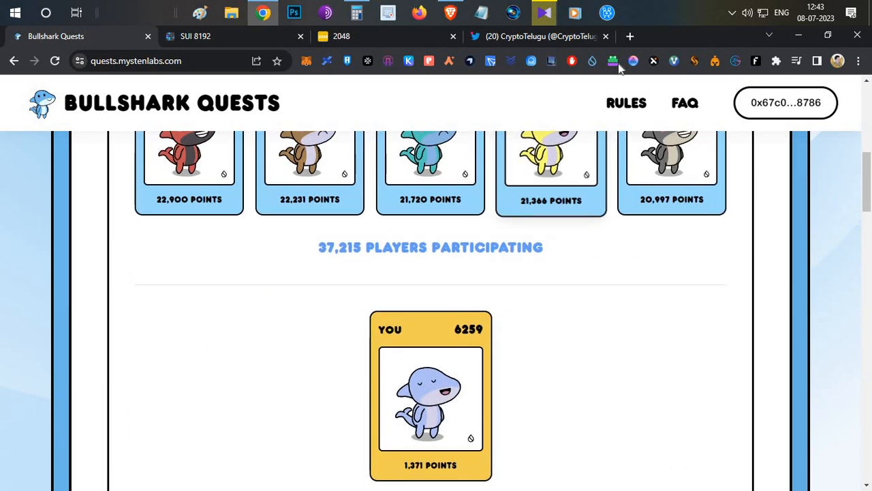
left_click(592, 60)
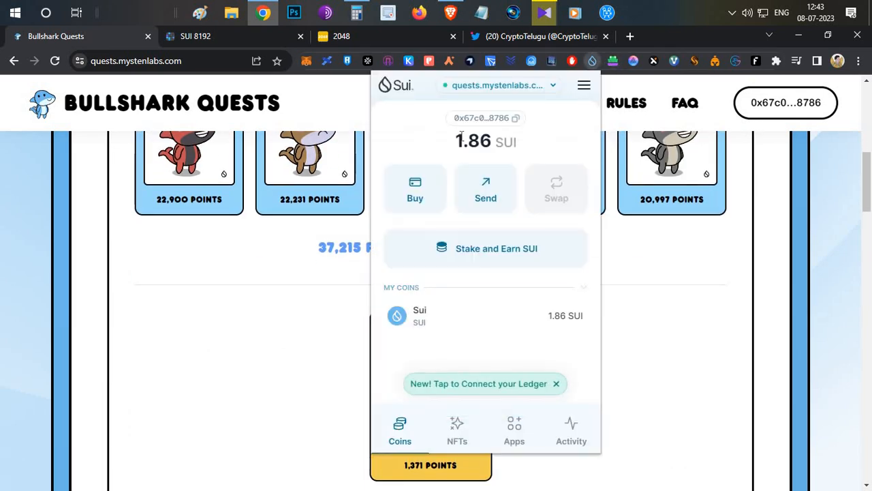
left_click(520, 325)
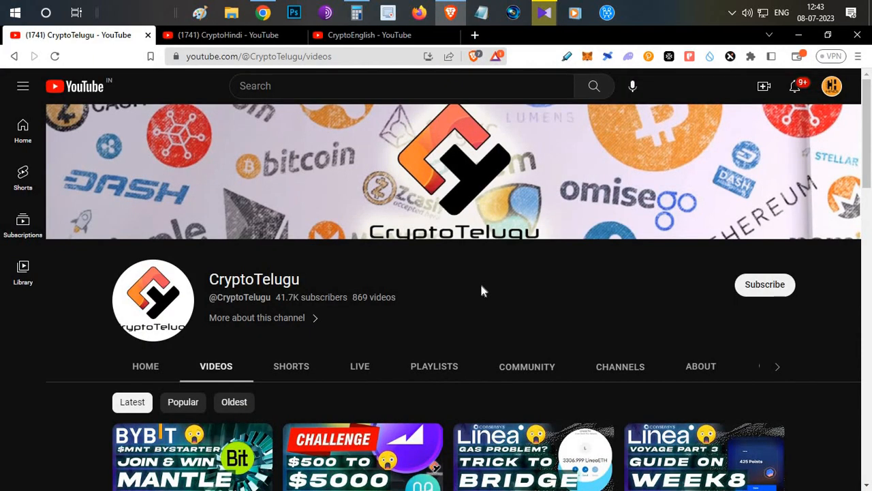
mouse_move(456, 280)
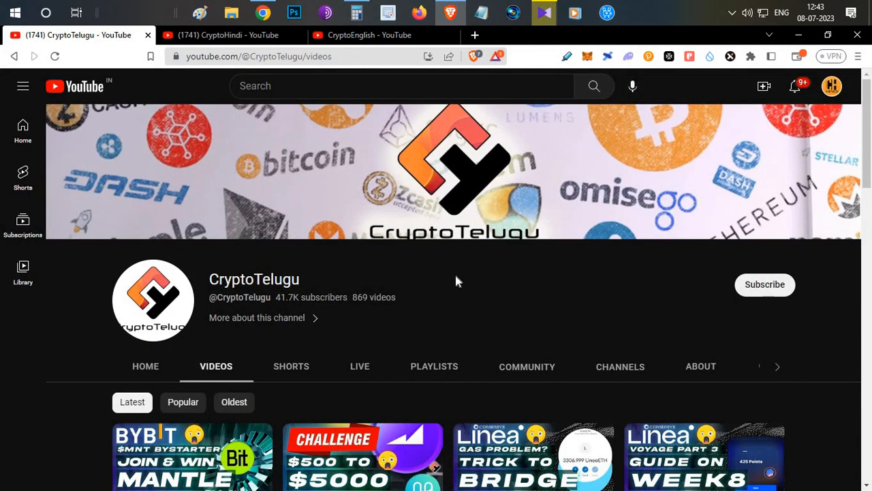
mouse_move(461, 273)
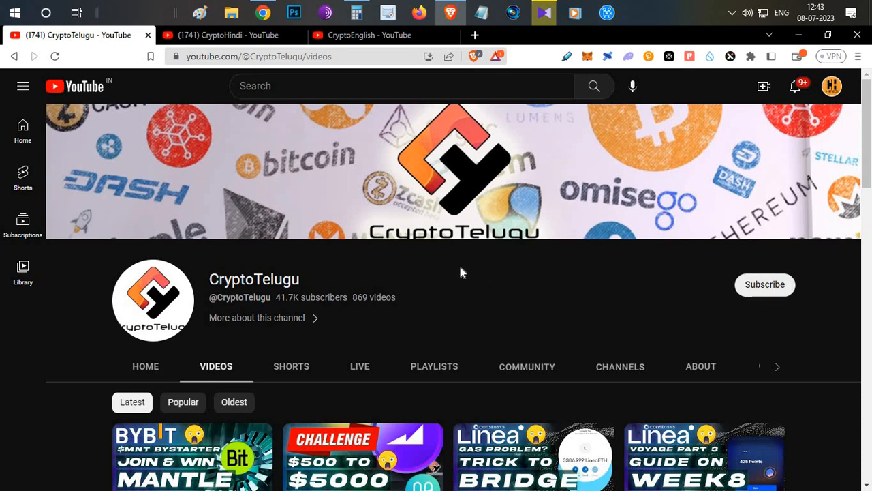
mouse_move(505, 285)
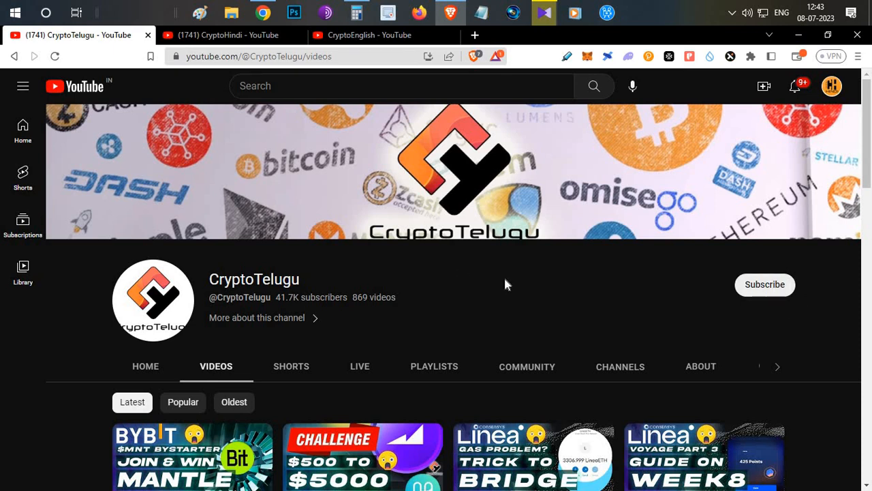